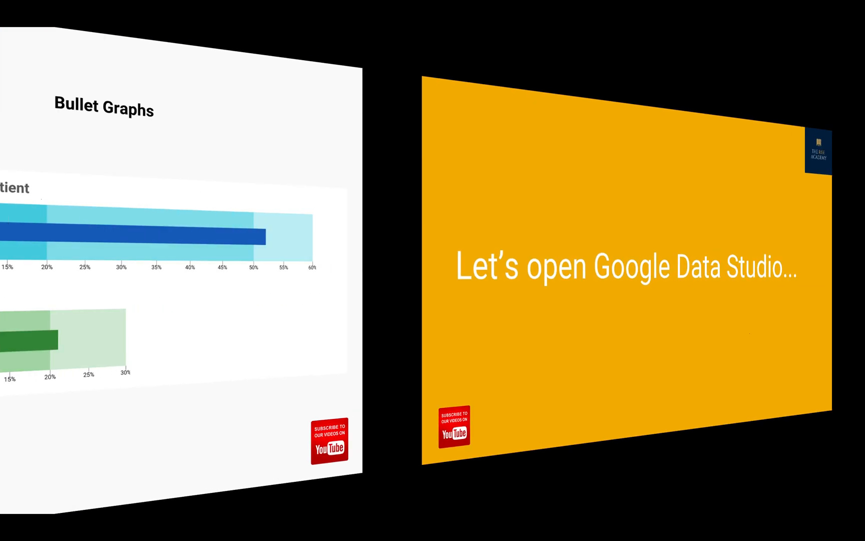
- Switch from the Slides presentation to the Google Data Studio home page tab
{"action": "left_click", "coordinate": [712, 16]}
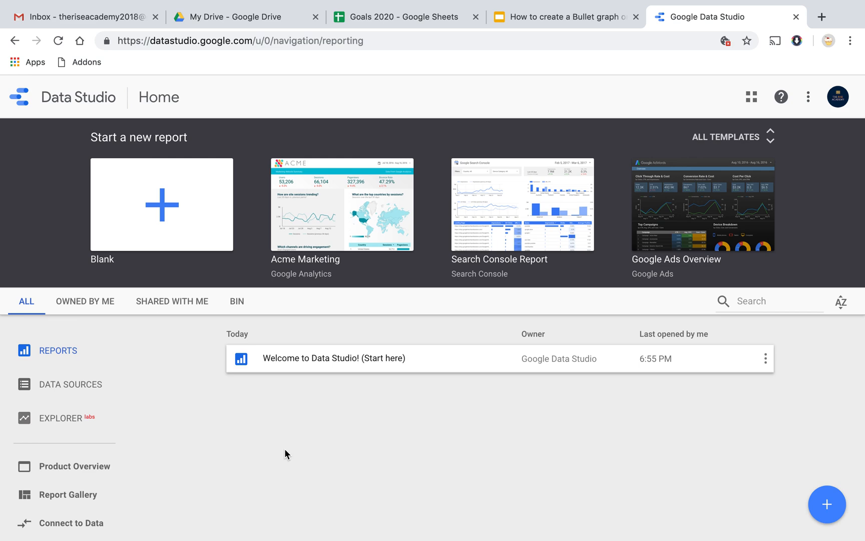
{"action": "mouse_move", "coordinate": [166, 212]}
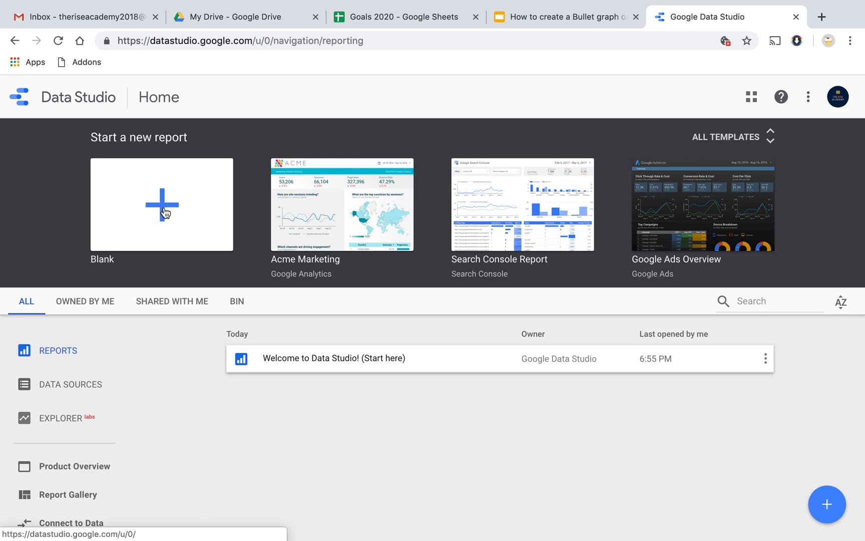
- Create a blank report and browse the new data source connectors down to Google Sheets
{"action": "left_click", "coordinate": [162, 205]}
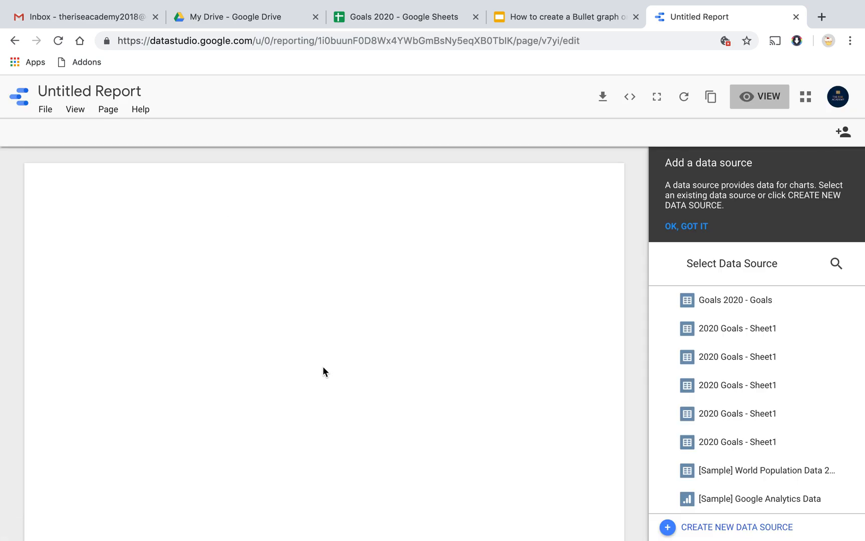
{"action": "mouse_move", "coordinate": [334, 411]}
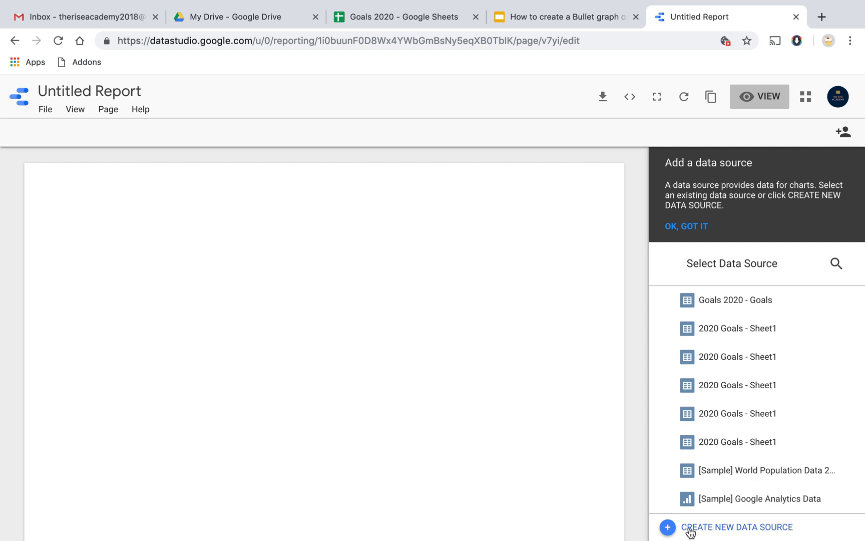
{"action": "left_click", "coordinate": [736, 527]}
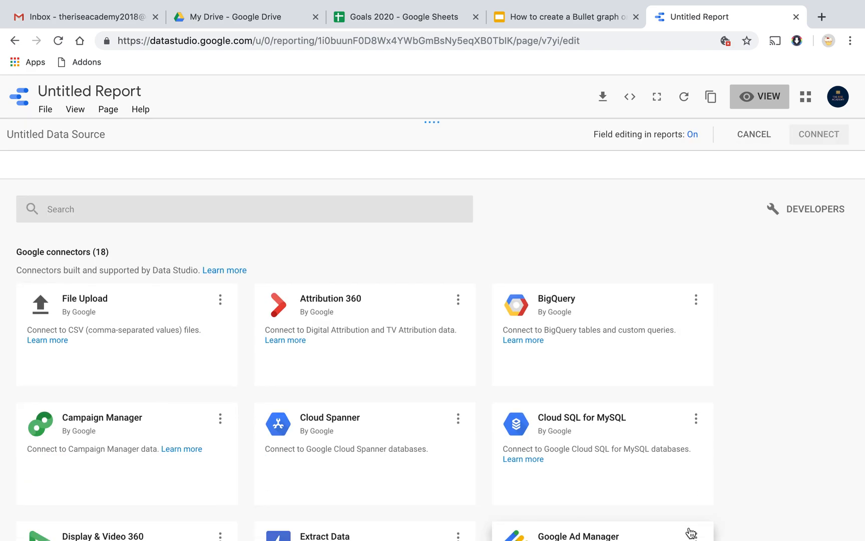
{"action": "scroll", "scroll_direction": "down", "scroll_amount": 3}
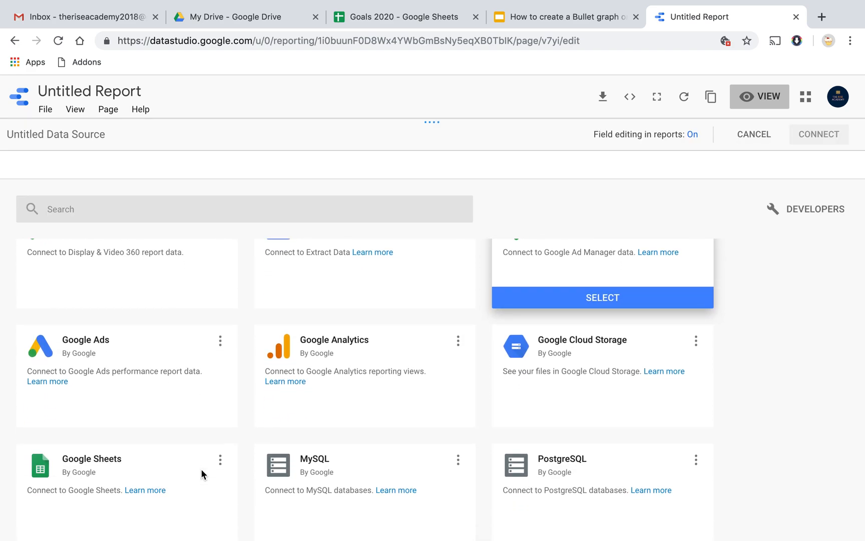
{"action": "scroll", "scroll_direction": "down", "scroll_amount": 3}
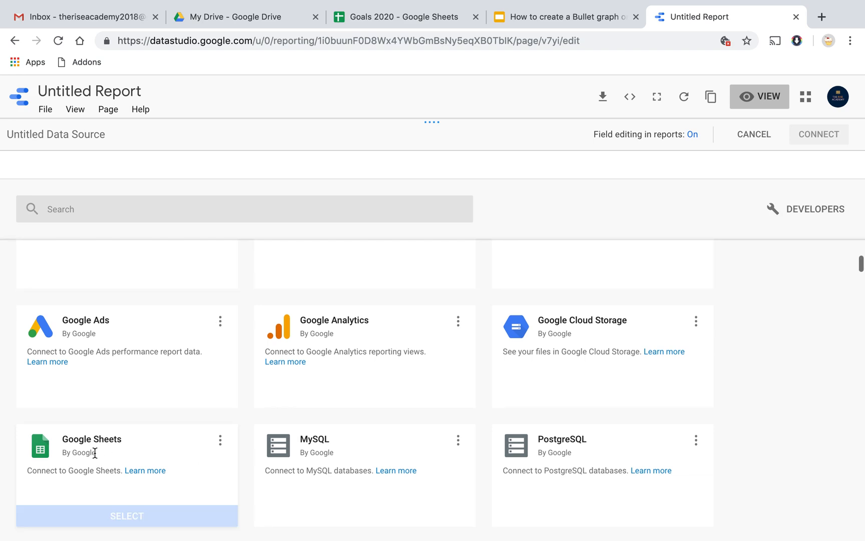
- Connect the Goals worksheet of the Goals 2020 spreadsheet through the Google Sheets connector
{"action": "left_click", "coordinate": [126, 515]}
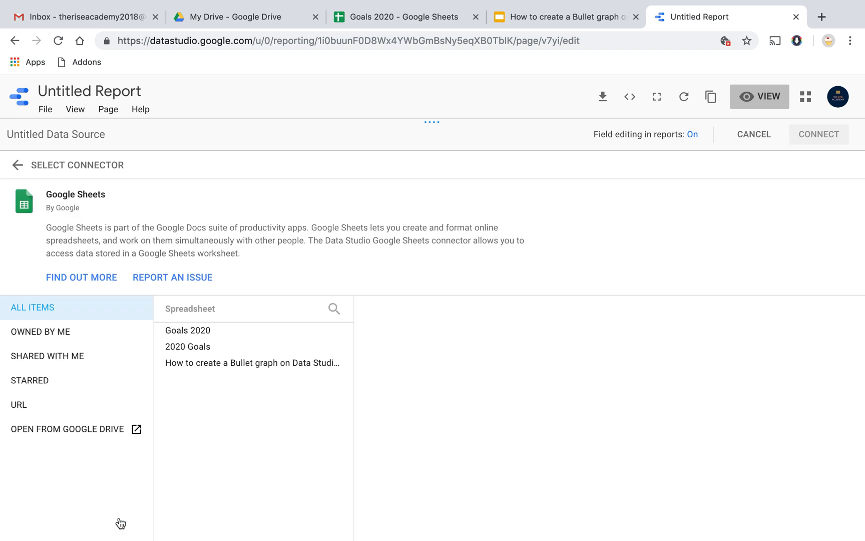
{"action": "mouse_move", "coordinate": [188, 330]}
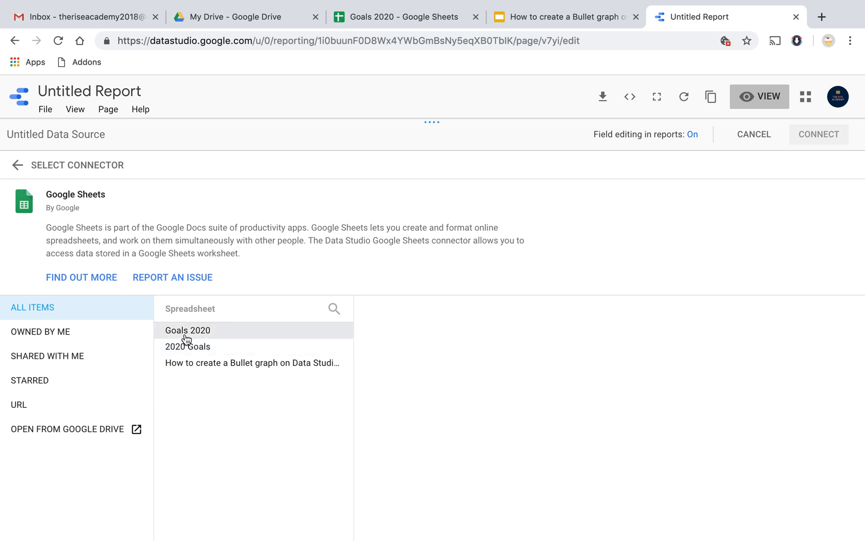
{"action": "left_click", "coordinate": [187, 330]}
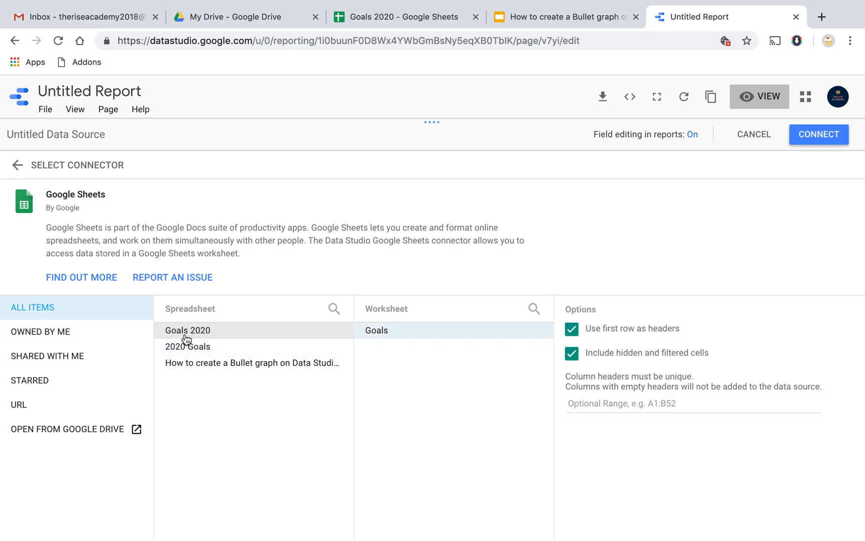
{"action": "mouse_move", "coordinate": [398, 342]}
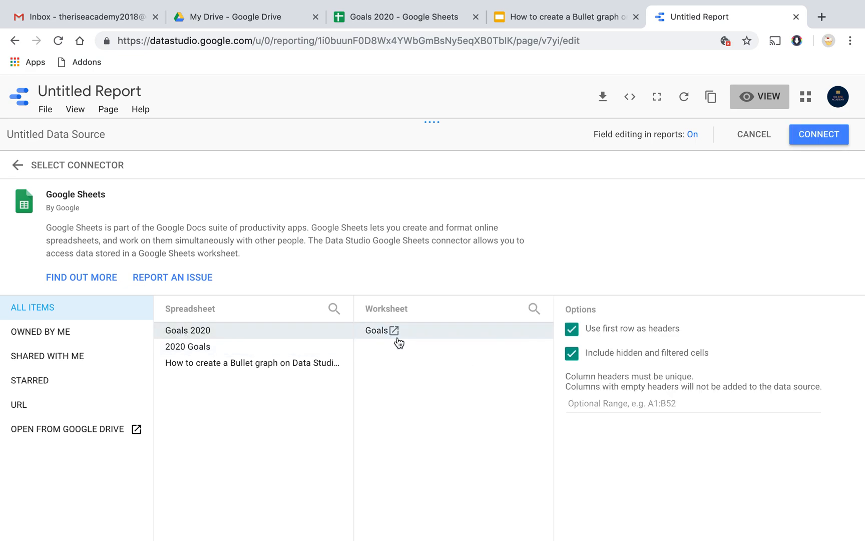
{"action": "left_click", "coordinate": [394, 330]}
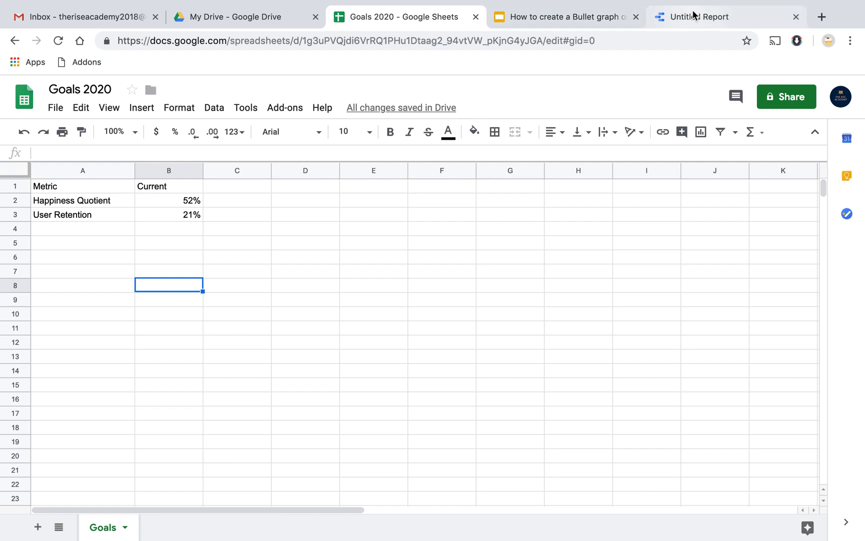
{"action": "left_click", "coordinate": [698, 17]}
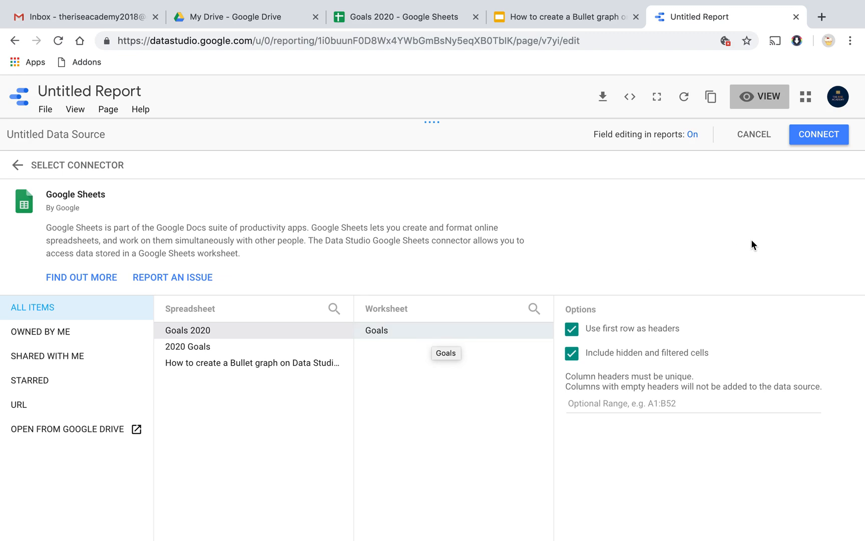
{"action": "left_click", "coordinate": [818, 134]}
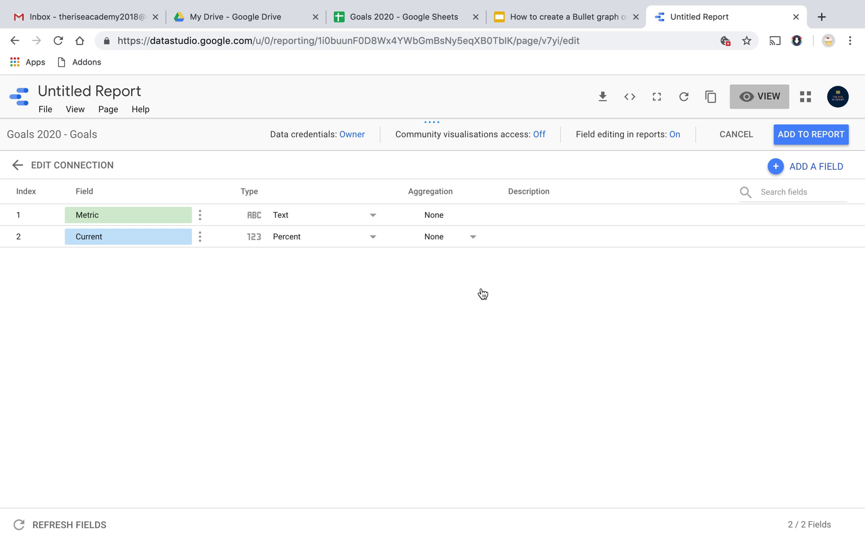
{"action": "mouse_move", "coordinate": [406, 336]}
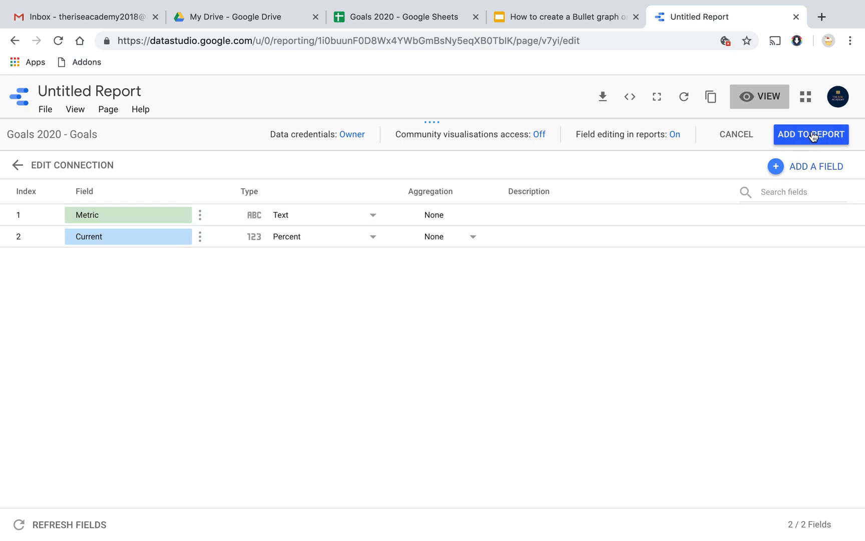
- Add the Goals 2020 - Goals data source to the report and confirm
{"action": "left_click", "coordinate": [811, 134]}
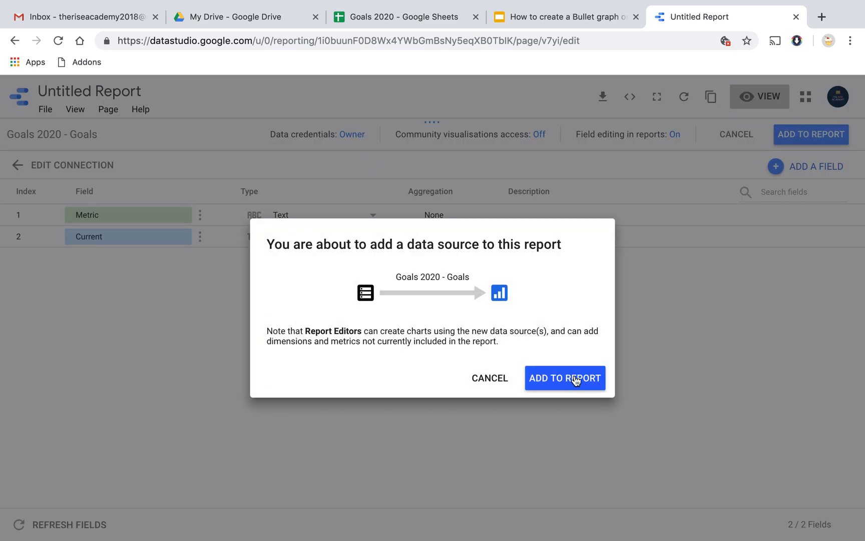
{"action": "left_click", "coordinate": [565, 378]}
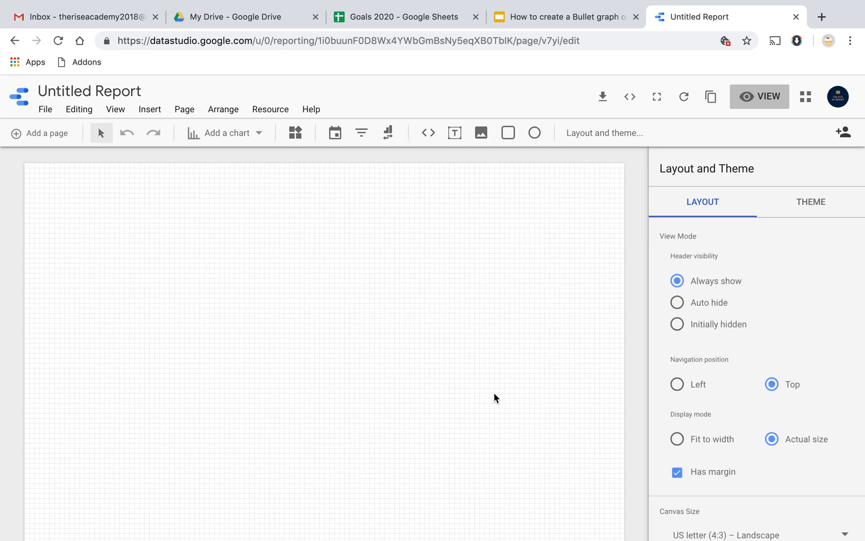
{"action": "mouse_move", "coordinate": [317, 225]}
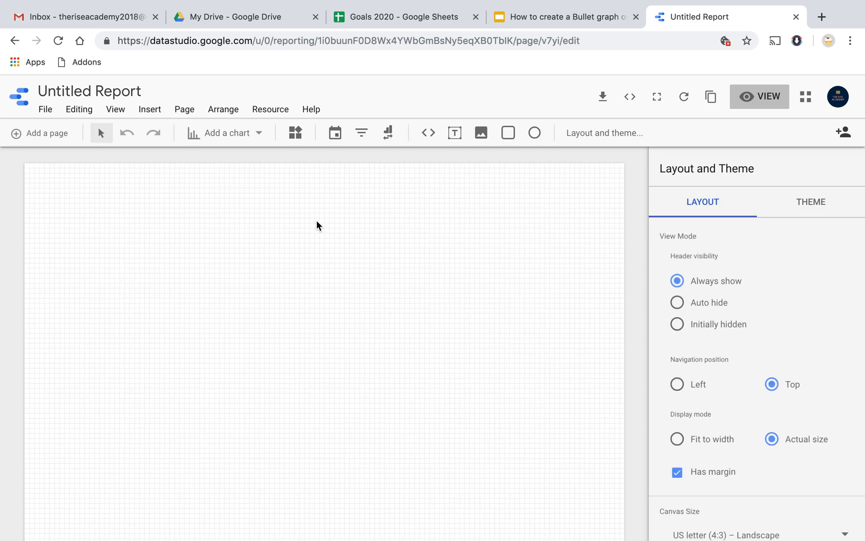
- Bring up the chart type menu and scroll to the Bullet chart
{"action": "left_click", "coordinate": [223, 132]}
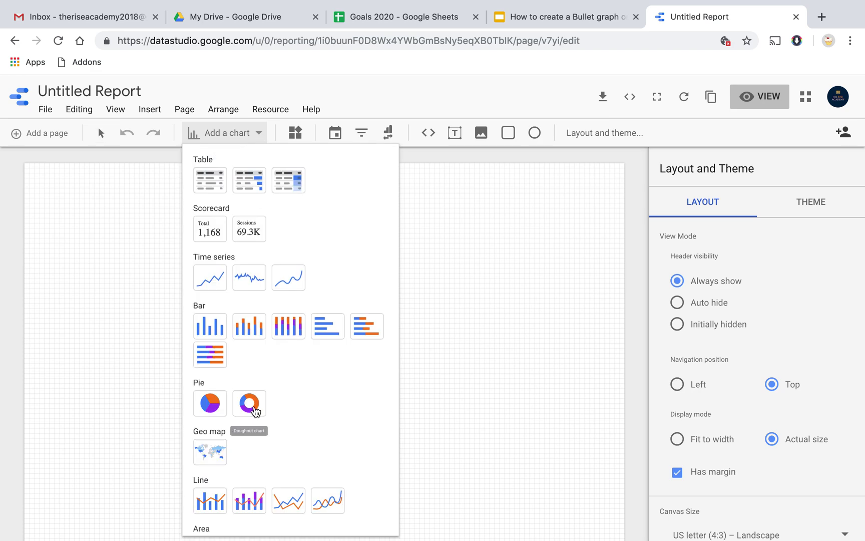
{"action": "scroll", "scroll_direction": "down", "scroll_amount": 3}
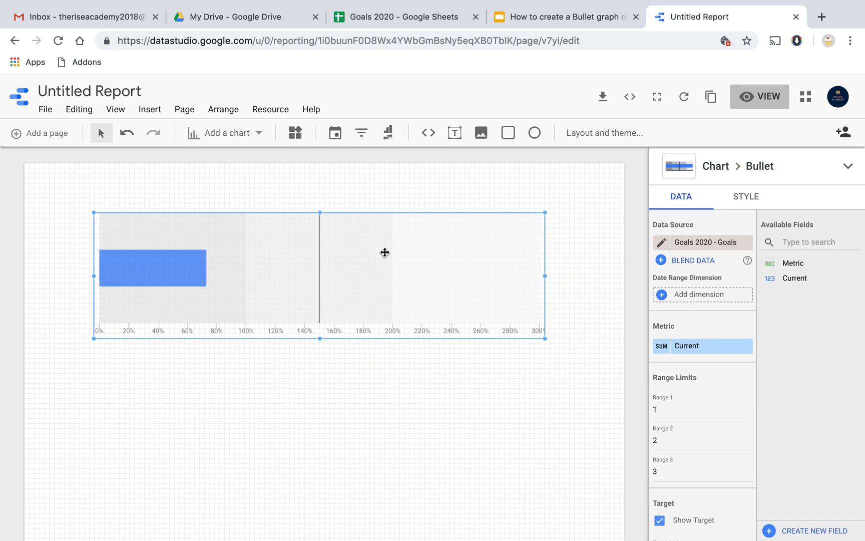
{"action": "mouse_move", "coordinate": [342, 417]}
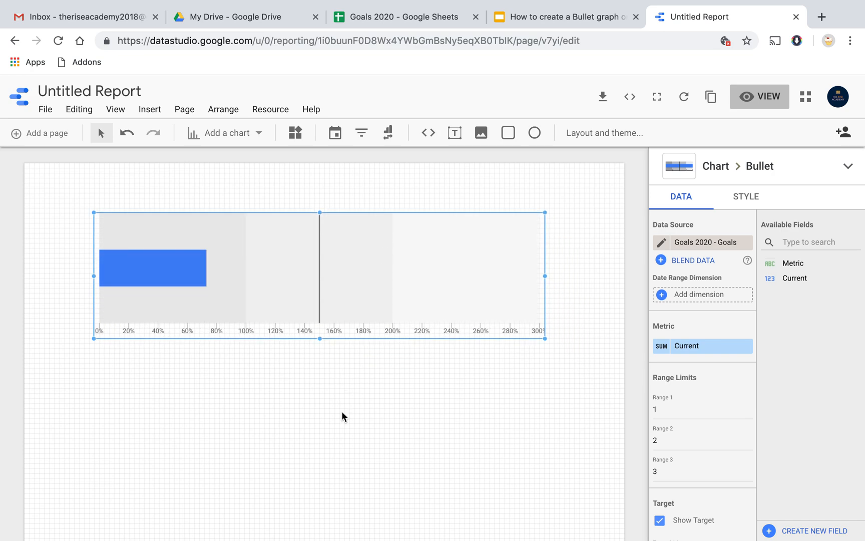
{"action": "mouse_move", "coordinate": [599, 26]}
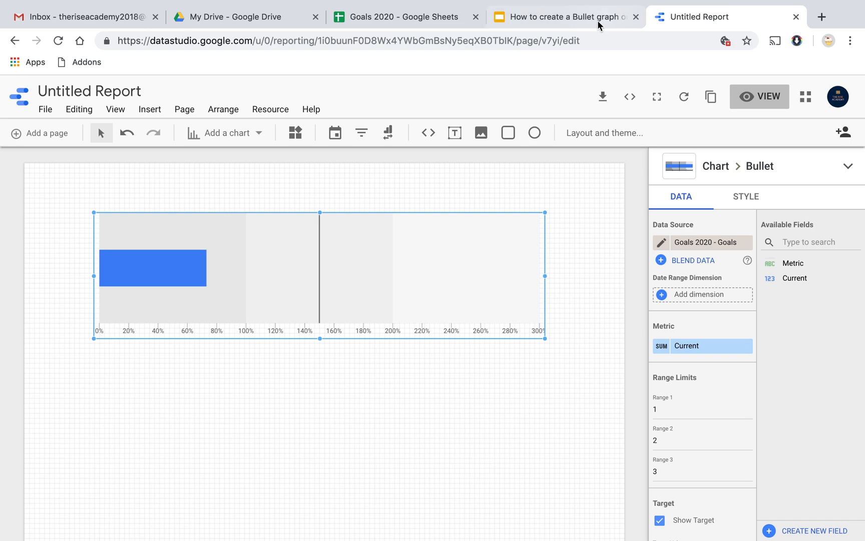
- View slide 4 with the example Happiness Quotient and User Retention bullet graphs
{"action": "left_click", "coordinate": [563, 17]}
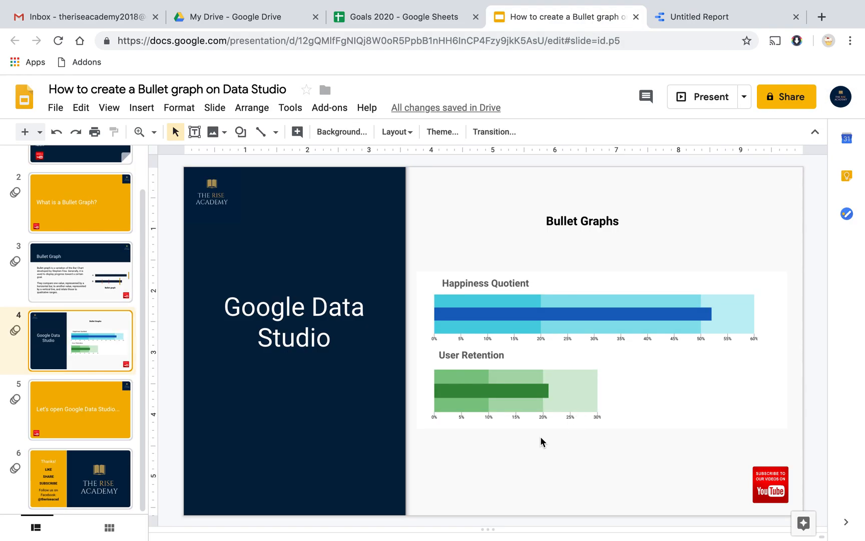
{"action": "mouse_move", "coordinate": [476, 345]}
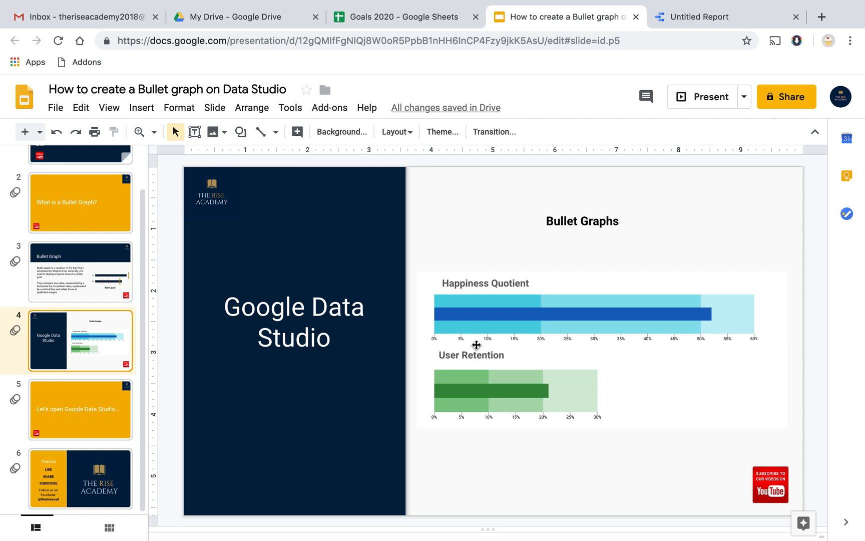
{"action": "mouse_move", "coordinate": [461, 461]}
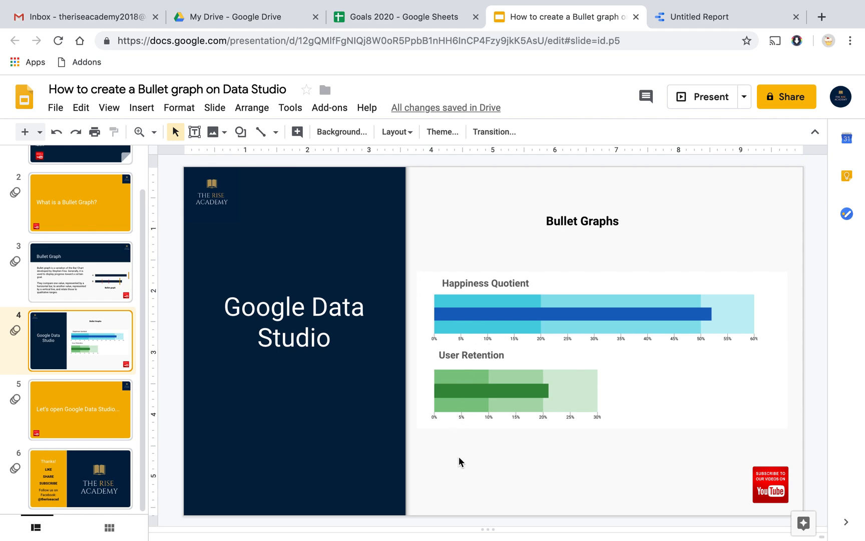
{"action": "mouse_move", "coordinate": [541, 344]}
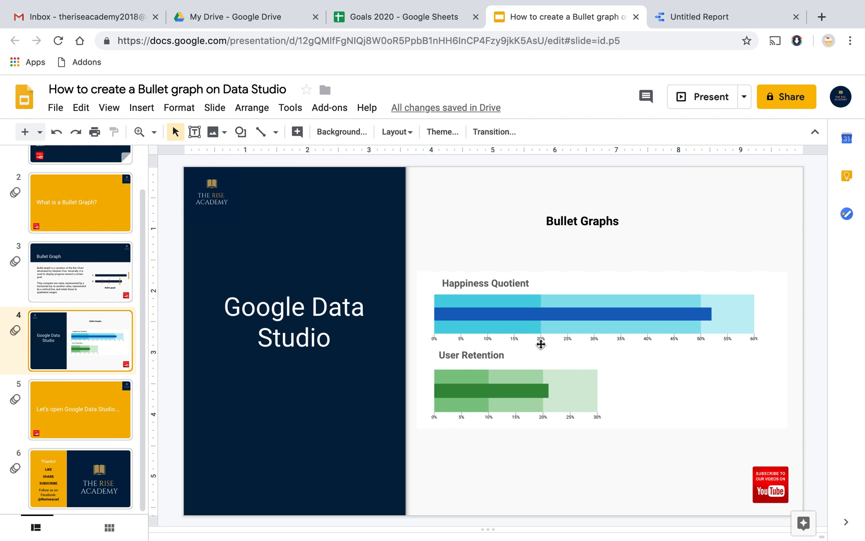
{"action": "mouse_move", "coordinate": [634, 360]}
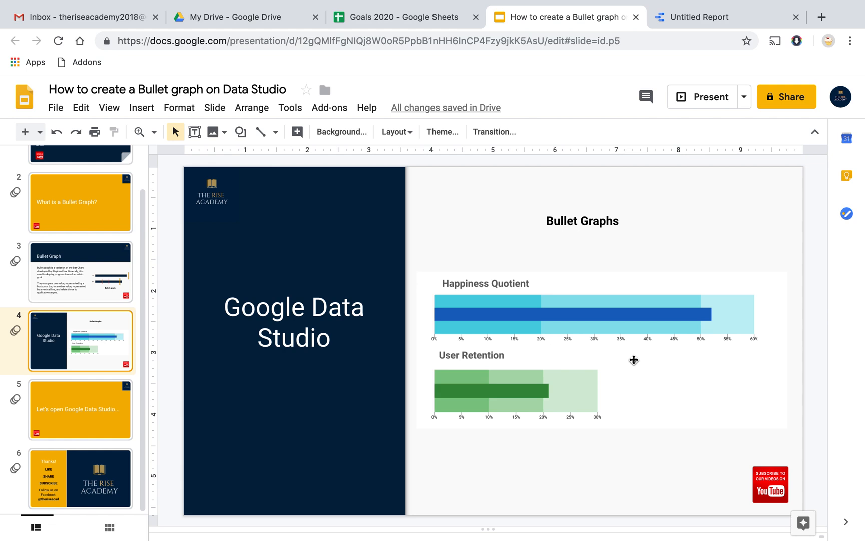
{"action": "mouse_move", "coordinate": [759, 348]}
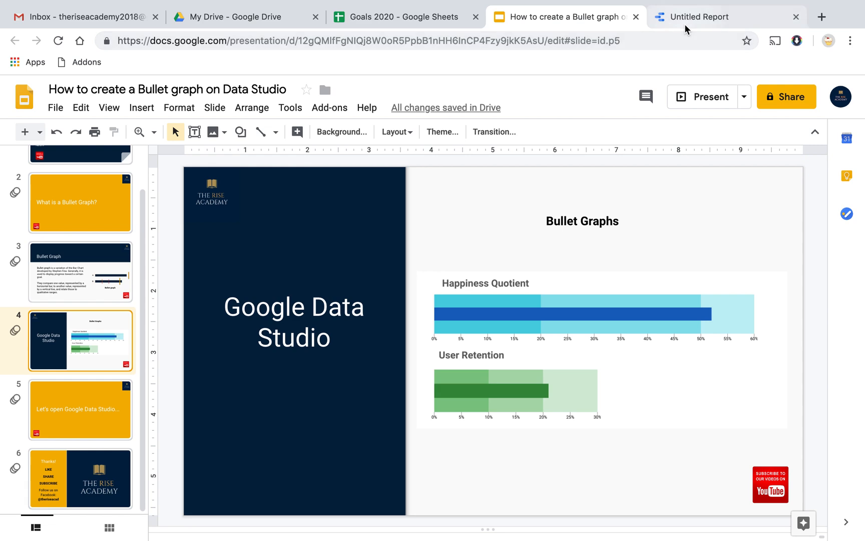
- Back in the report, enter Range 1–3 limits .2, .5, .6 and uncheck Show Target
{"action": "left_click", "coordinate": [724, 16]}
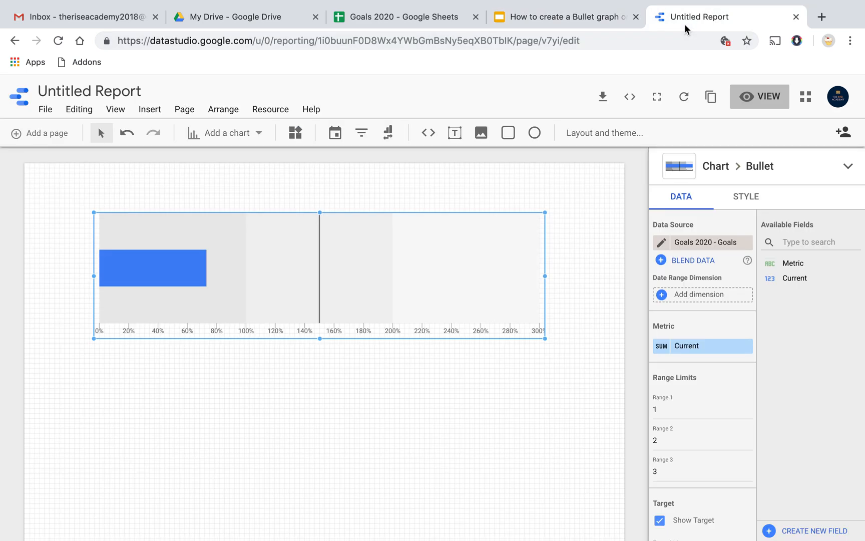
{"action": "scroll", "scroll_direction": "down", "scroll_amount": 3}
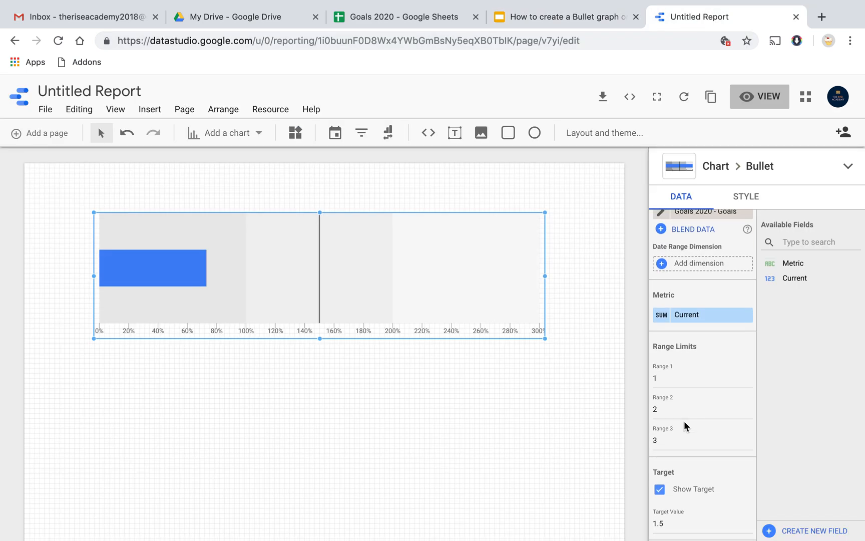
{"action": "left_click", "coordinate": [702, 387]}
{"action": "type", "text": ".2"}
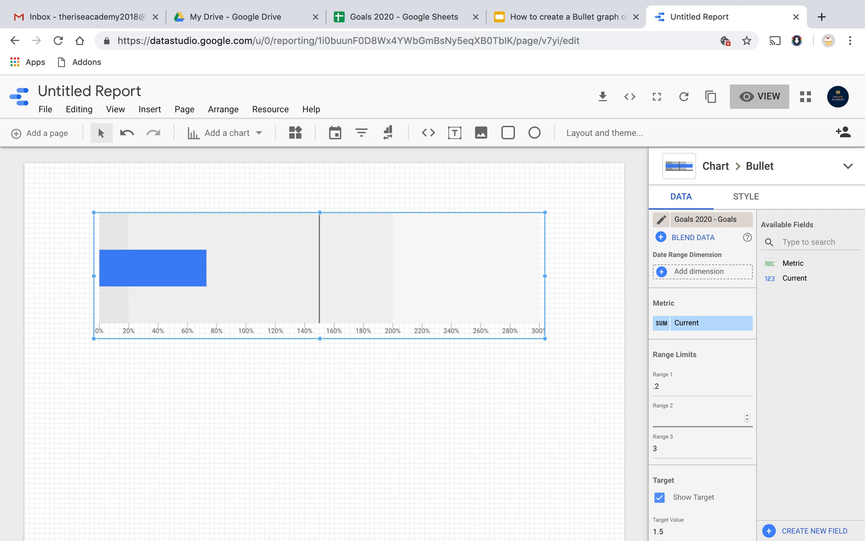
{"action": "type", "text": ".5"}
{"action": "left_click", "coordinate": [703, 445]}
{"action": "type", "text": "."}
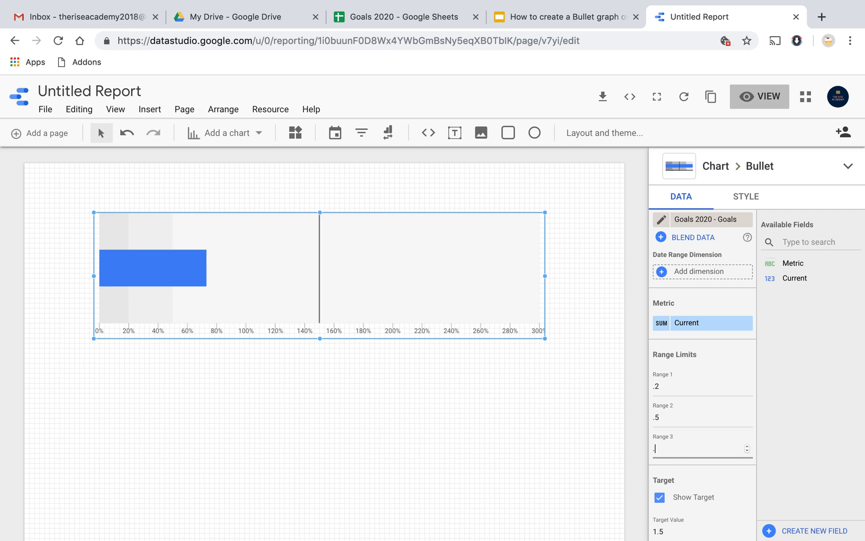
{"action": "type", "text": "6"}
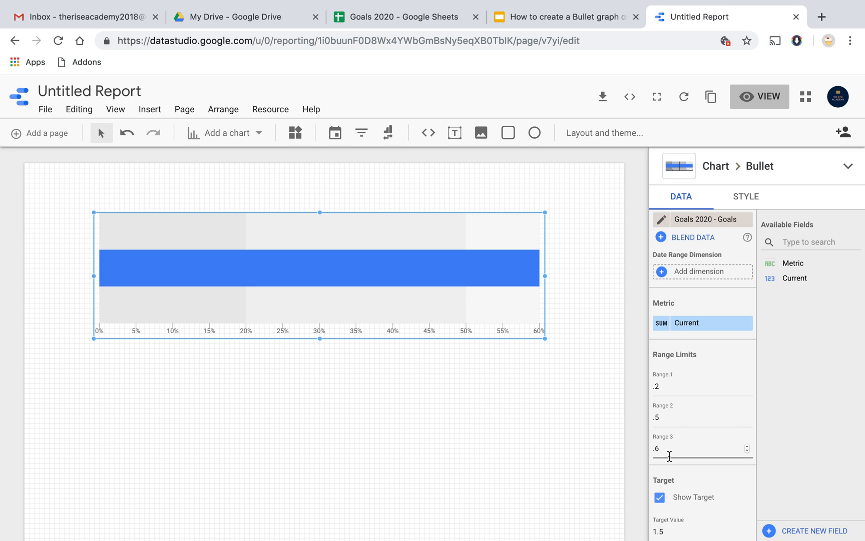
{"action": "scroll", "scroll_direction": "down", "scroll_amount": 3}
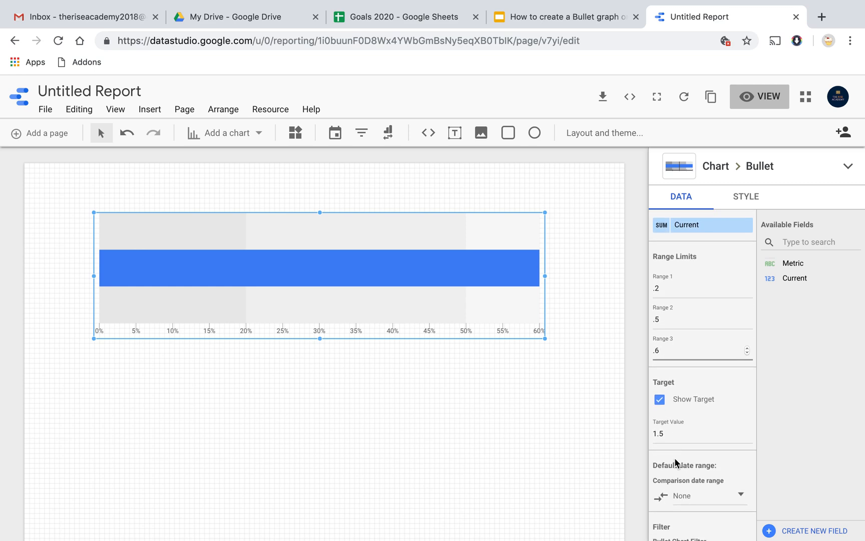
{"action": "left_click", "coordinate": [659, 399]}
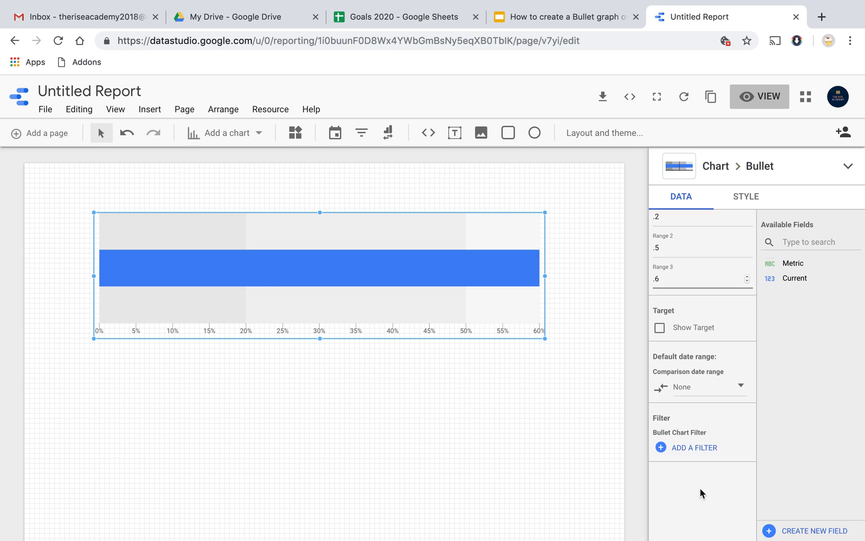
{"action": "mouse_move", "coordinate": [666, 451]}
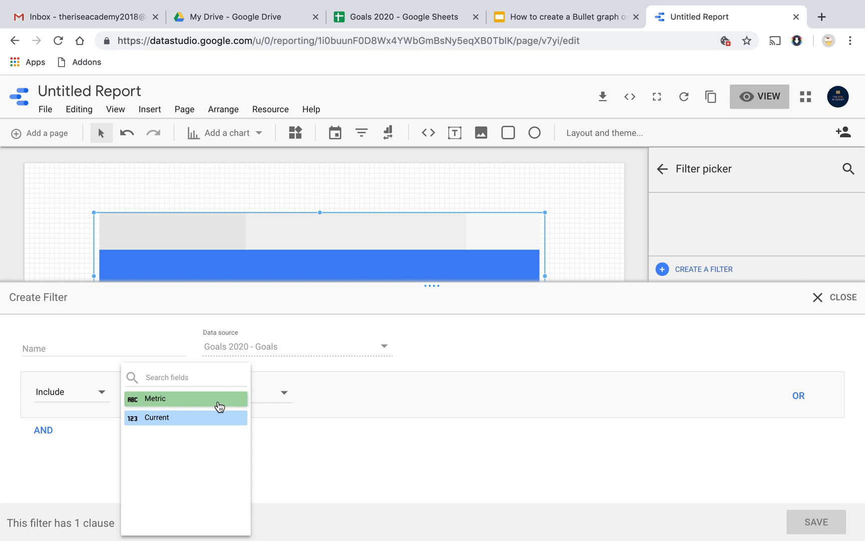
- Set the filter condition to Include Metric Equal to (=) 'Happiness Quotient'
{"action": "left_click", "coordinate": [185, 399]}
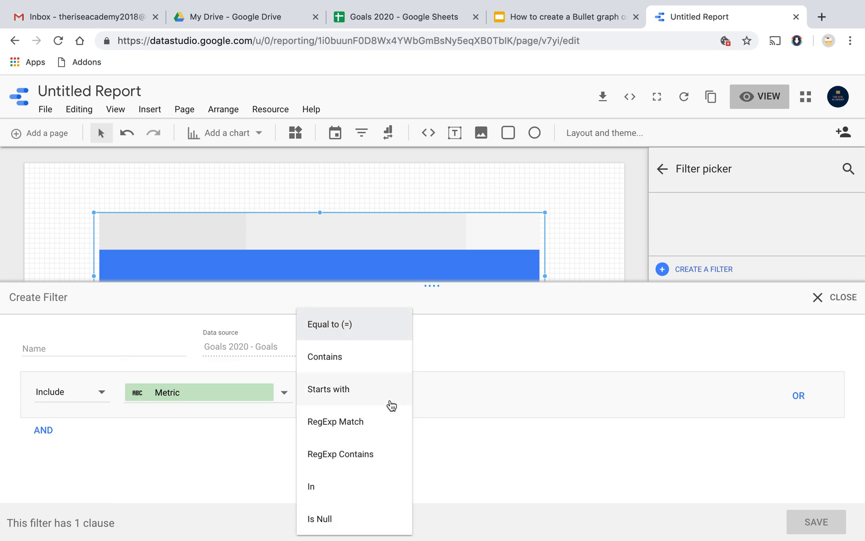
{"action": "left_click", "coordinate": [330, 324]}
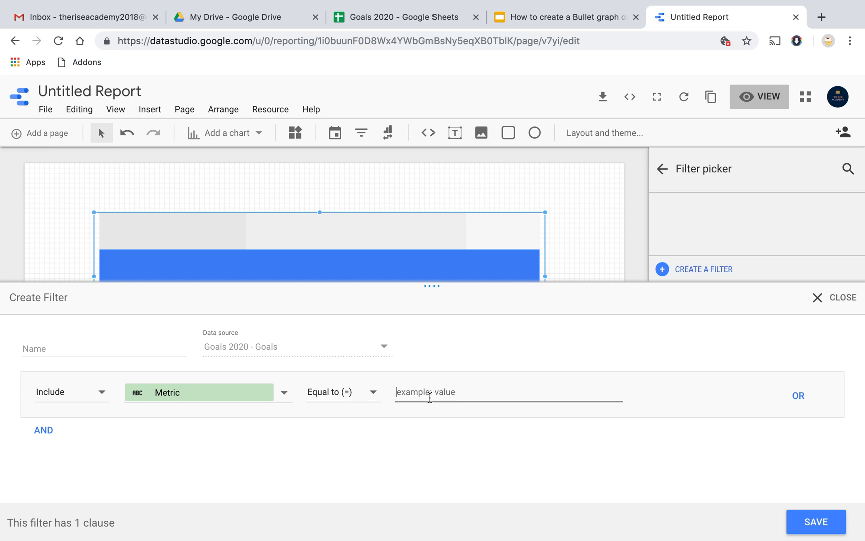
{"action": "type", "text": "Happinss"}
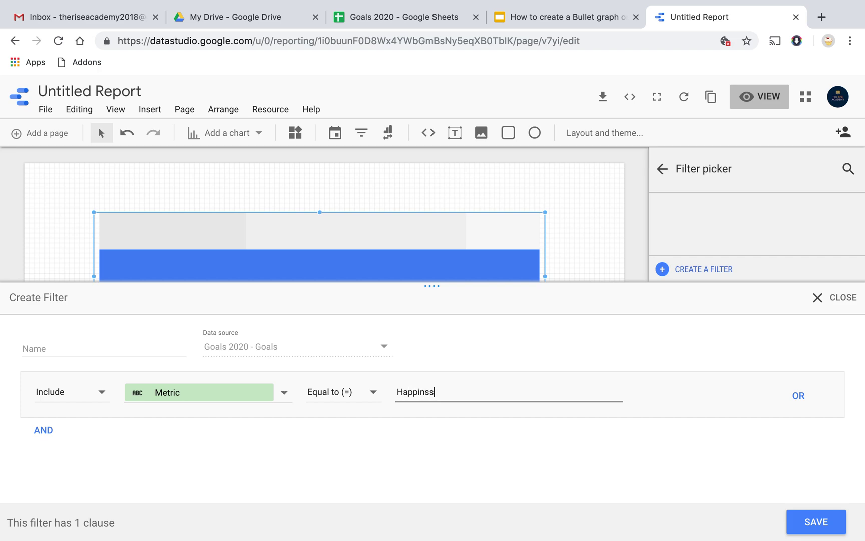
{"action": "type", "text": "Happiness Q"}
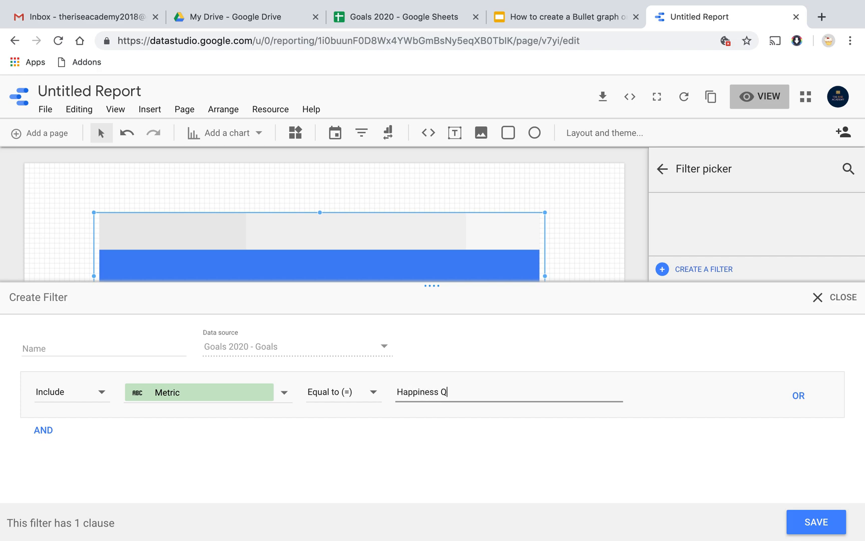
{"action": "type", "text": "uotient"}
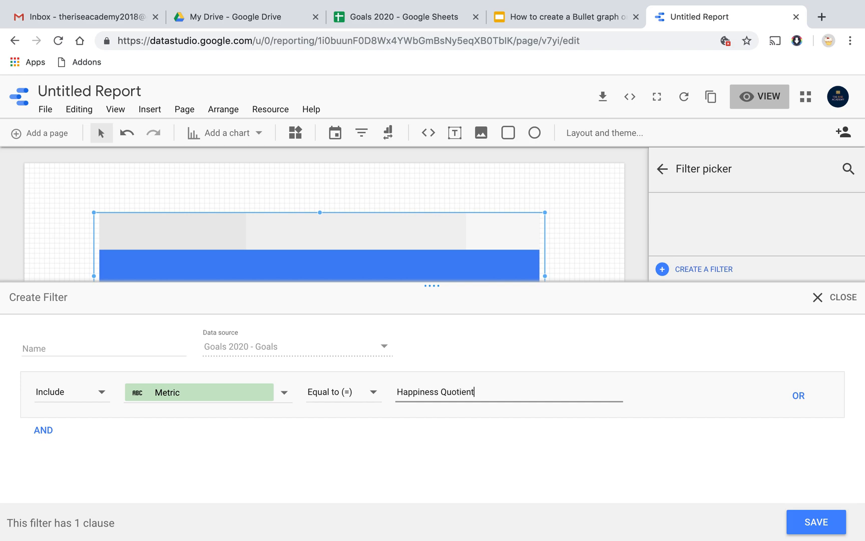
{"action": "mouse_move", "coordinate": [694, 467]}
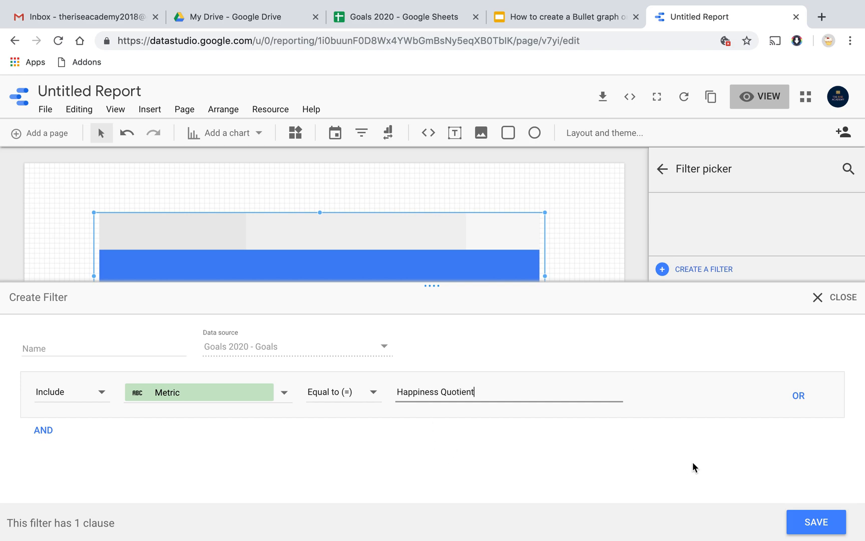
{"action": "mouse_move", "coordinate": [85, 403]}
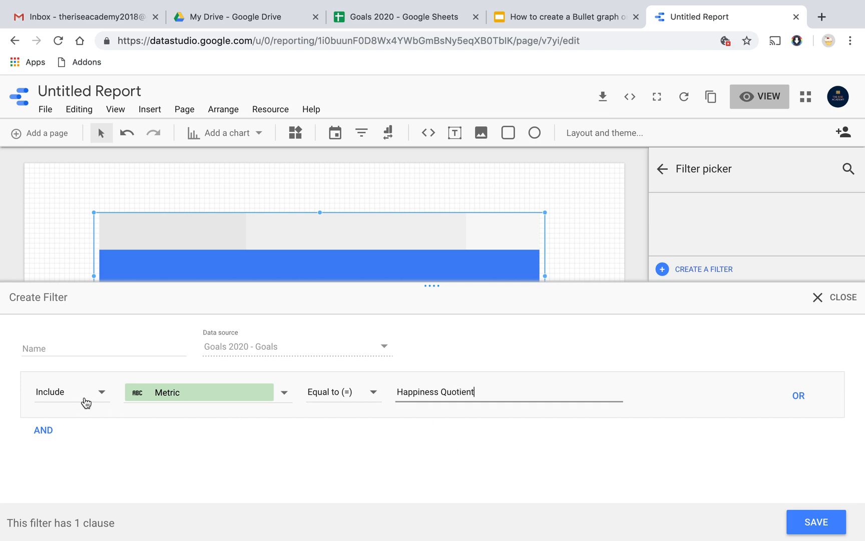
{"action": "mouse_move", "coordinate": [571, 428]}
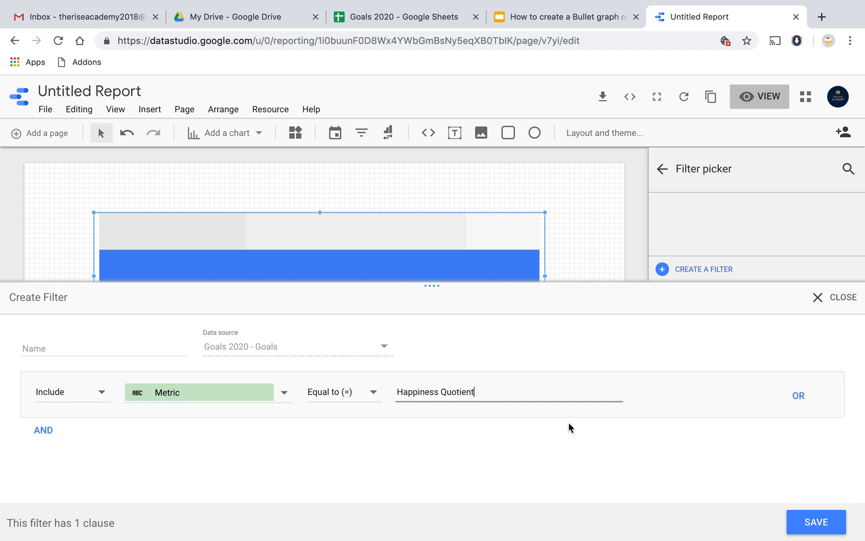
{"action": "mouse_move", "coordinate": [816, 522]}
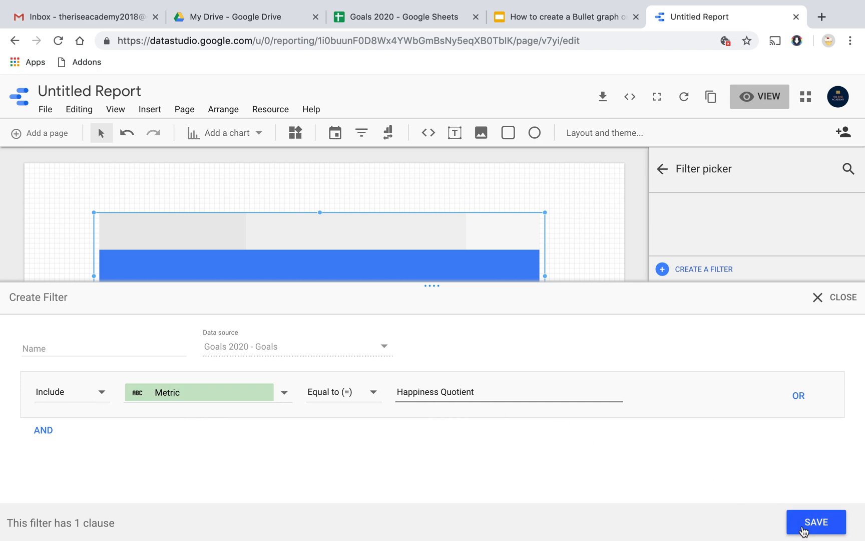
- Save the Happiness Quotient filter so the bullet chart bar stops near 52%
{"action": "left_click", "coordinate": [817, 521]}
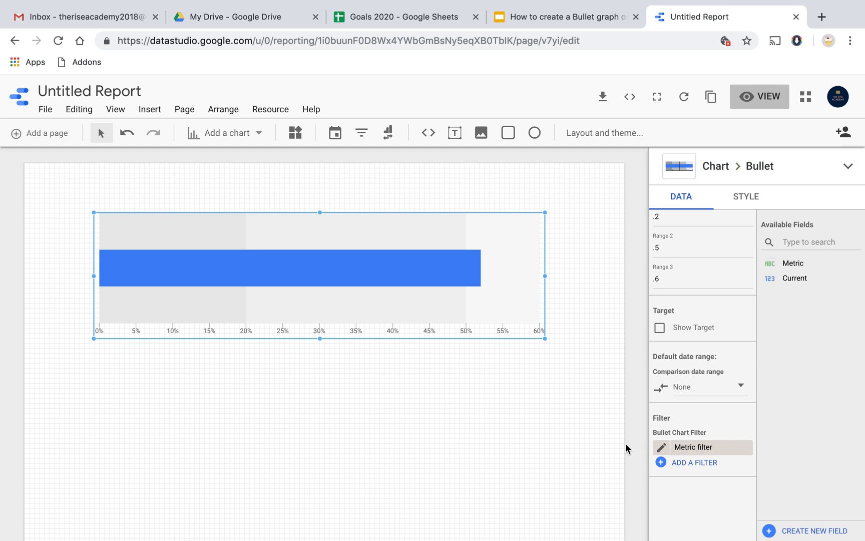
{"action": "mouse_move", "coordinate": [492, 337]}
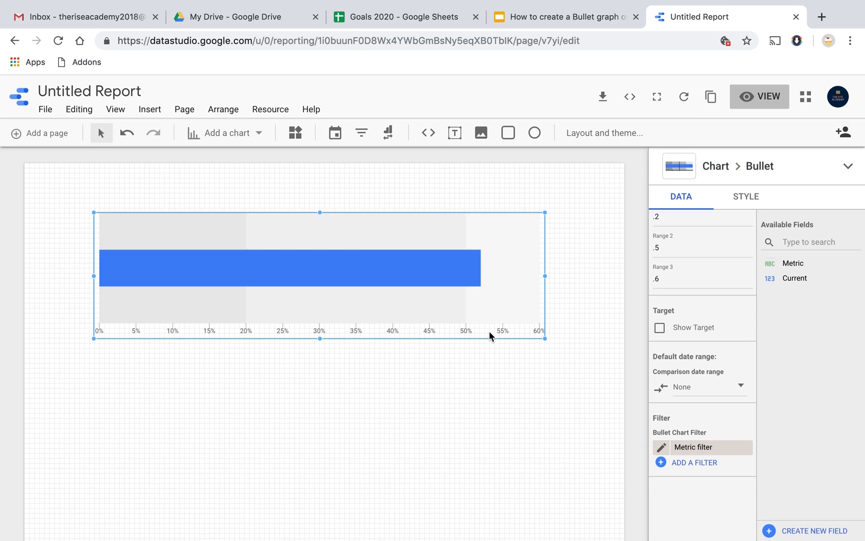
{"action": "mouse_move", "coordinate": [478, 282]}
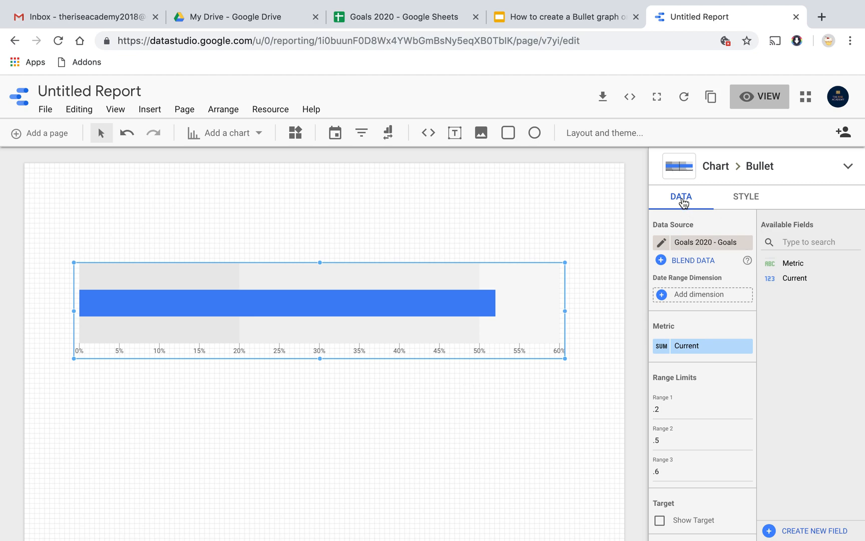
- On the Style tab, colour the bullet chart's range bands teal
{"action": "left_click", "coordinate": [745, 197]}
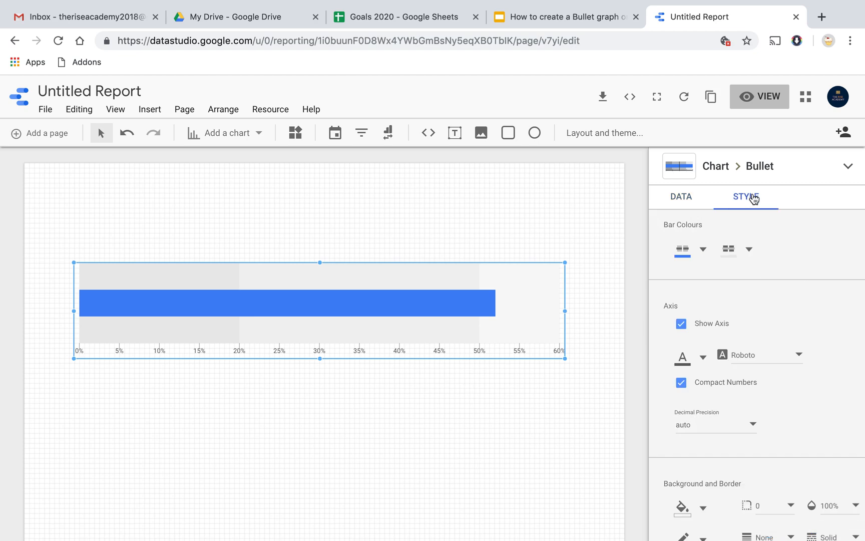
{"action": "mouse_move", "coordinate": [686, 298]}
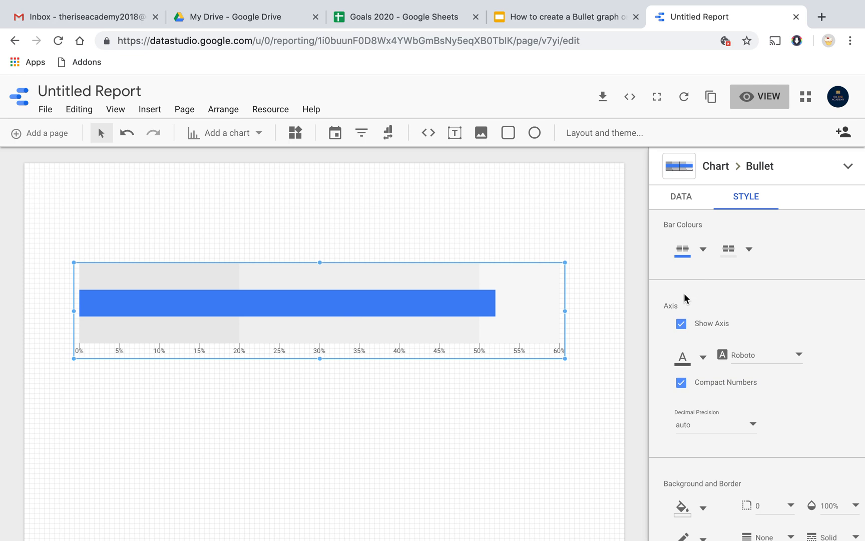
{"action": "mouse_move", "coordinate": [693, 270]}
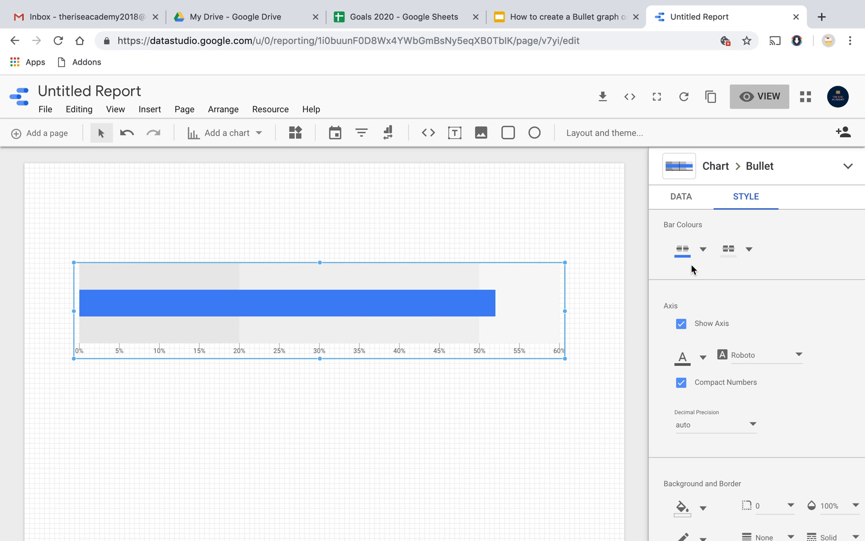
{"action": "left_click", "coordinate": [702, 249]}
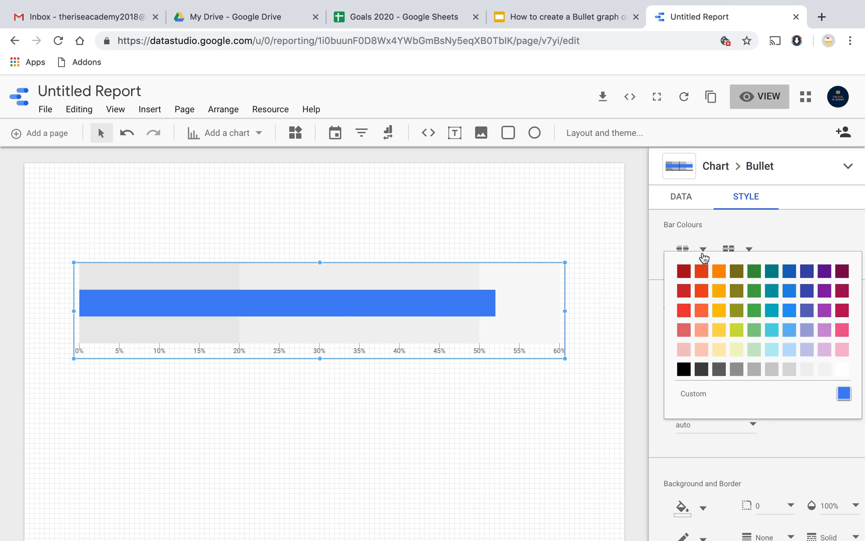
{"action": "mouse_move", "coordinate": [790, 271]}
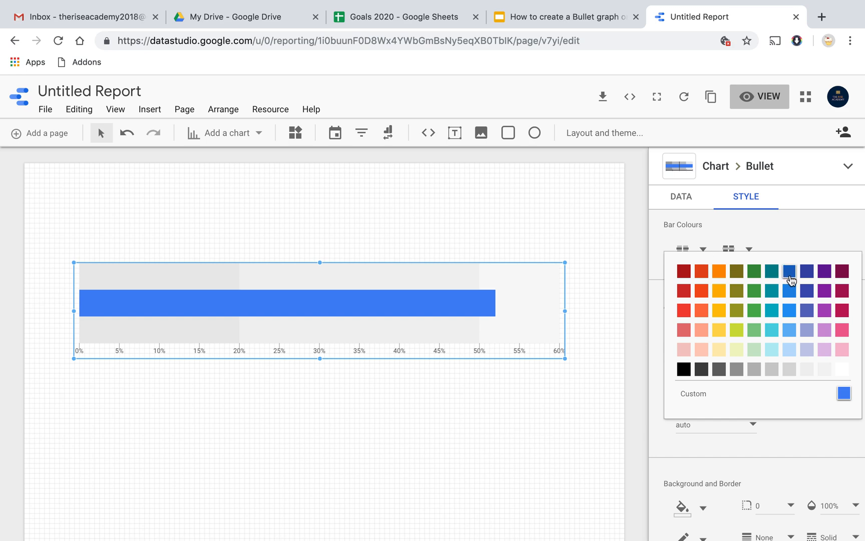
{"action": "left_click", "coordinate": [806, 270]}
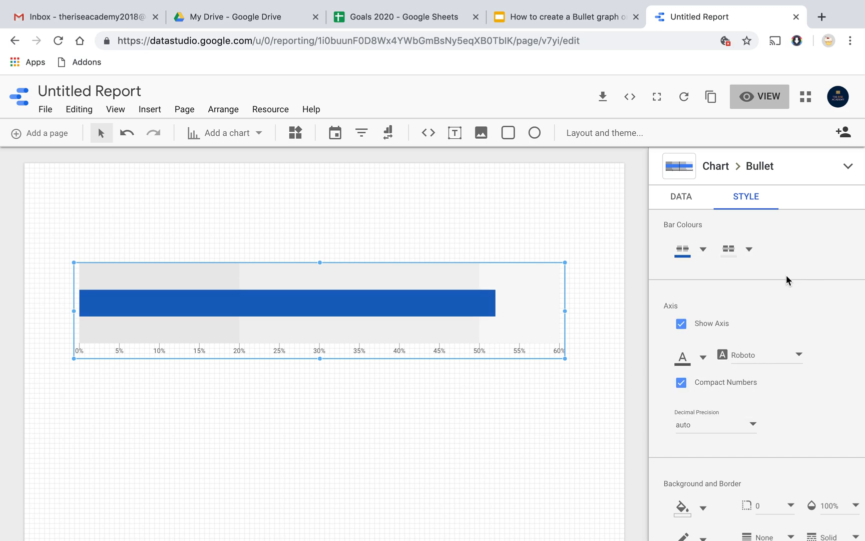
{"action": "left_click", "coordinate": [749, 250]}
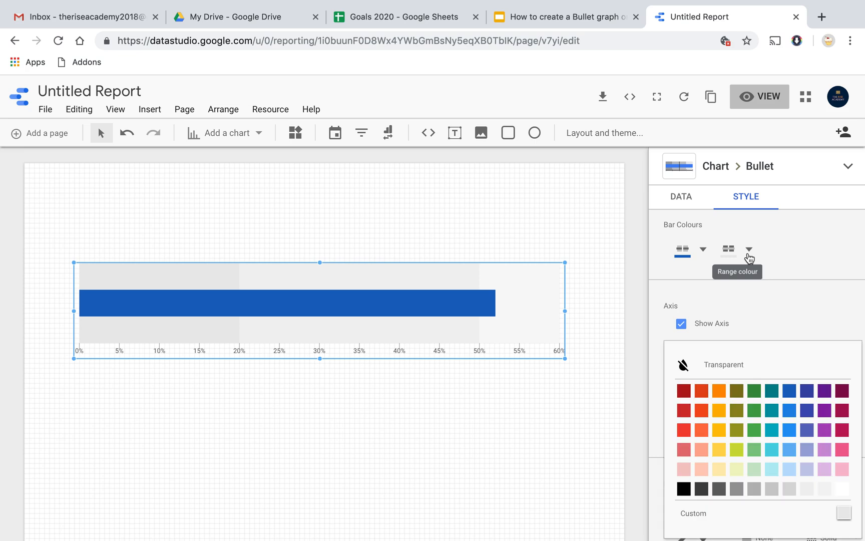
{"action": "mouse_move", "coordinate": [777, 436]}
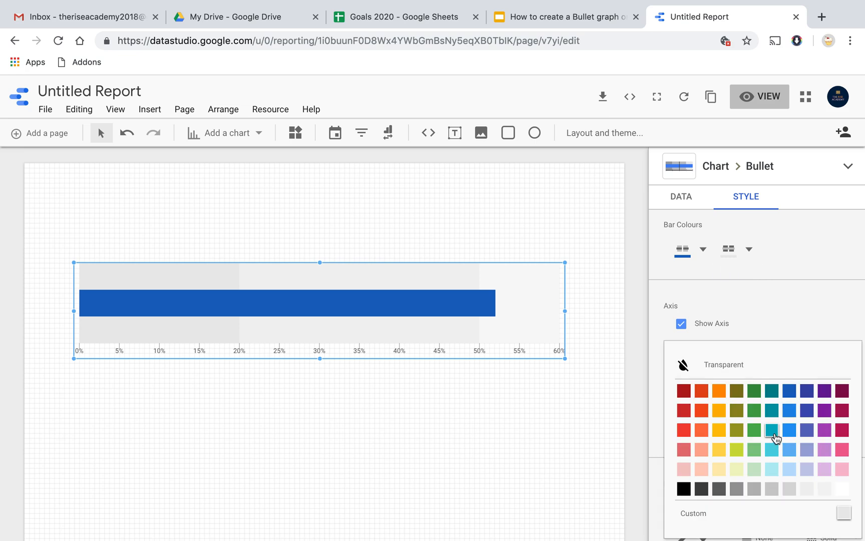
{"action": "left_click", "coordinate": [772, 431]}
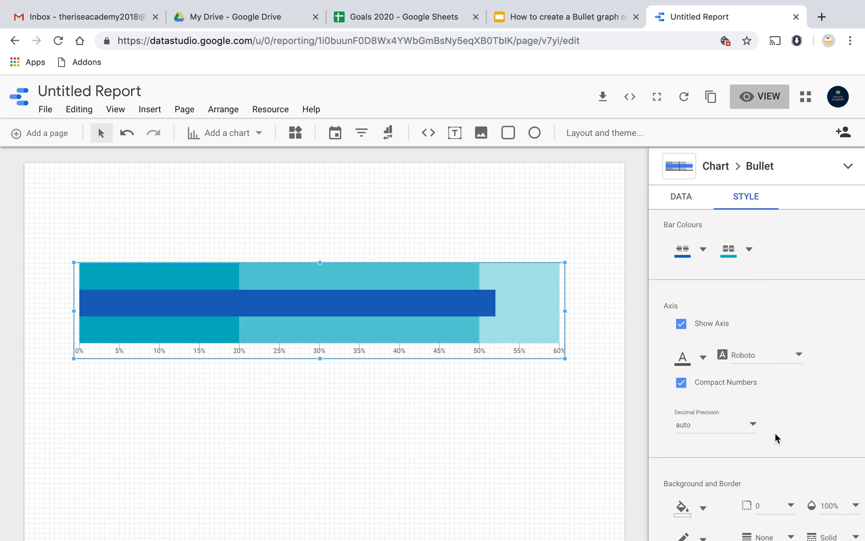
- Switch the range bands to a lighter teal shade and return to the Data settings
{"action": "left_click", "coordinate": [563, 16]}
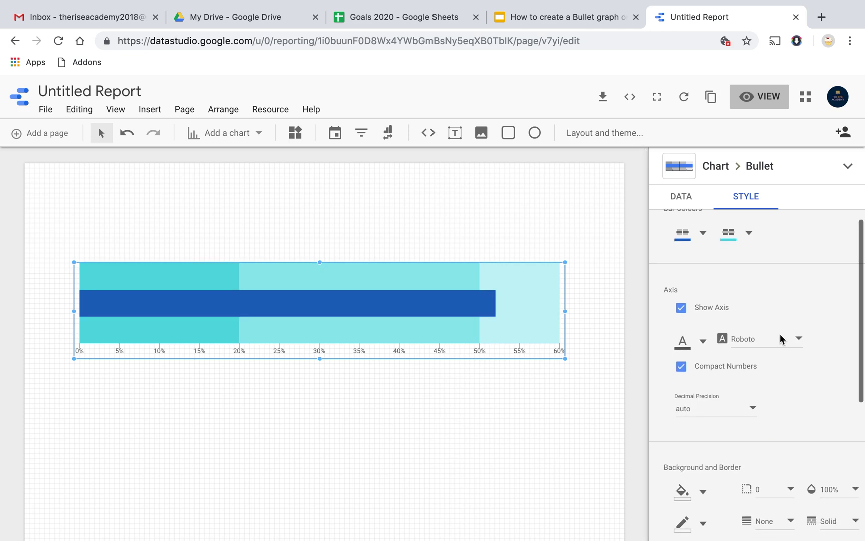
{"action": "left_click", "coordinate": [682, 310]}
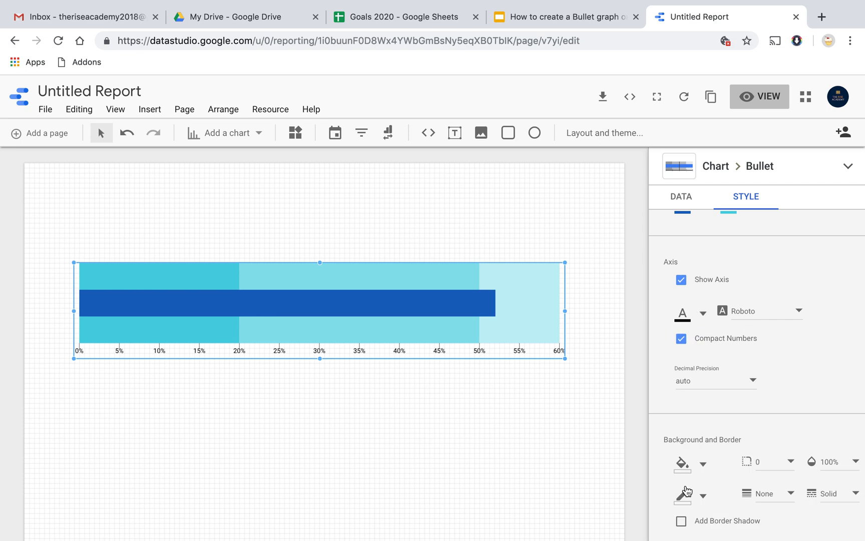
{"action": "mouse_move", "coordinate": [665, 457]}
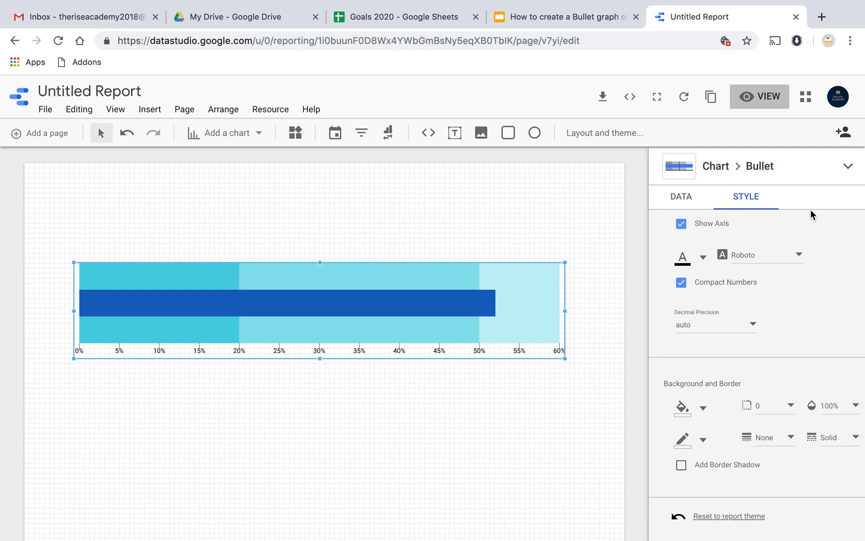
{"action": "left_click", "coordinate": [847, 166]}
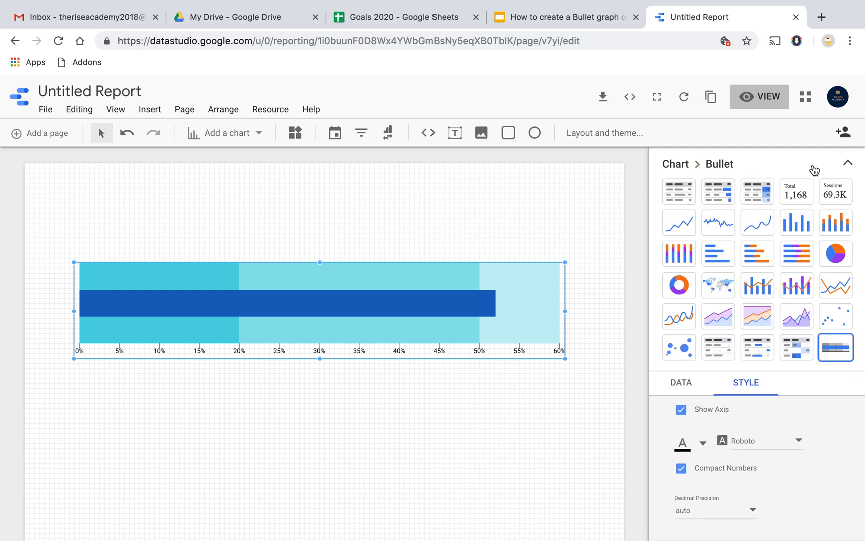
{"action": "left_click", "coordinate": [848, 164]}
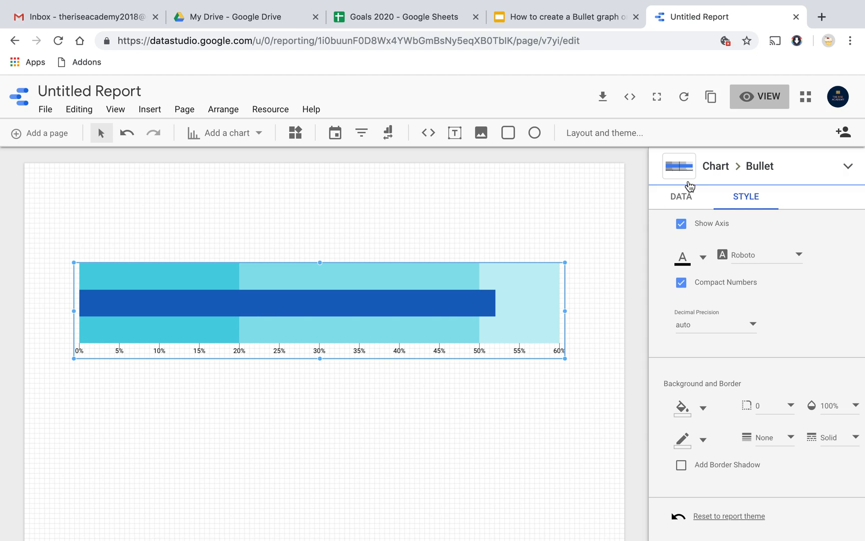
{"action": "left_click", "coordinate": [682, 196]}
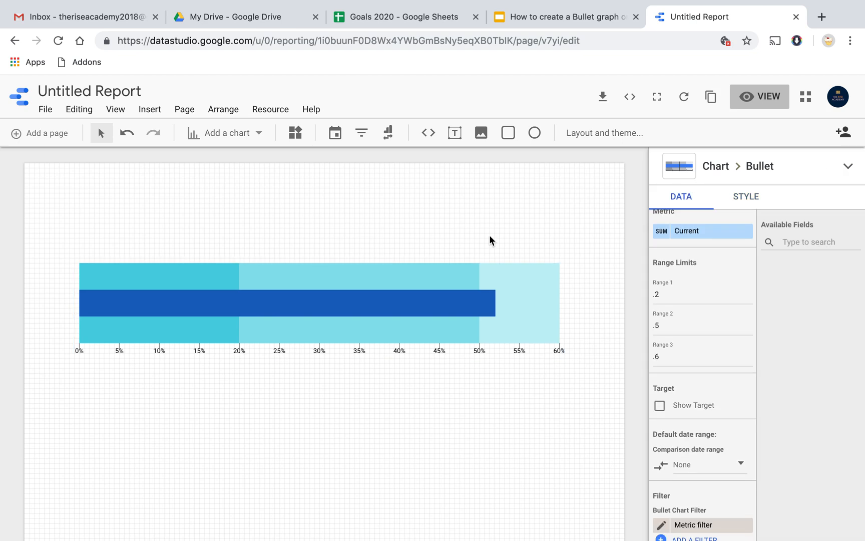
{"action": "left_click", "coordinate": [604, 133]}
{"action": "type", "text": "H"}
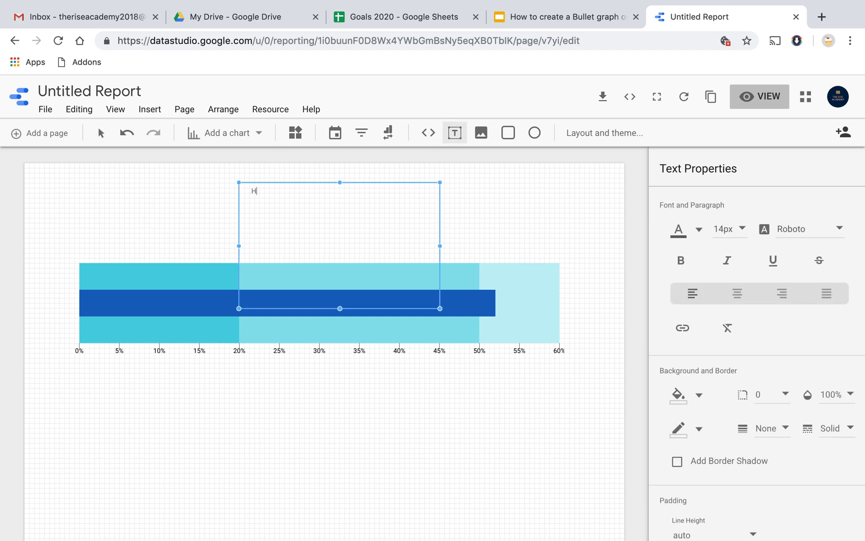
- Type 'Happiness Quotient' as the chart title and enlarge its font size to 30px
{"action": "type", "text": "appiness"}
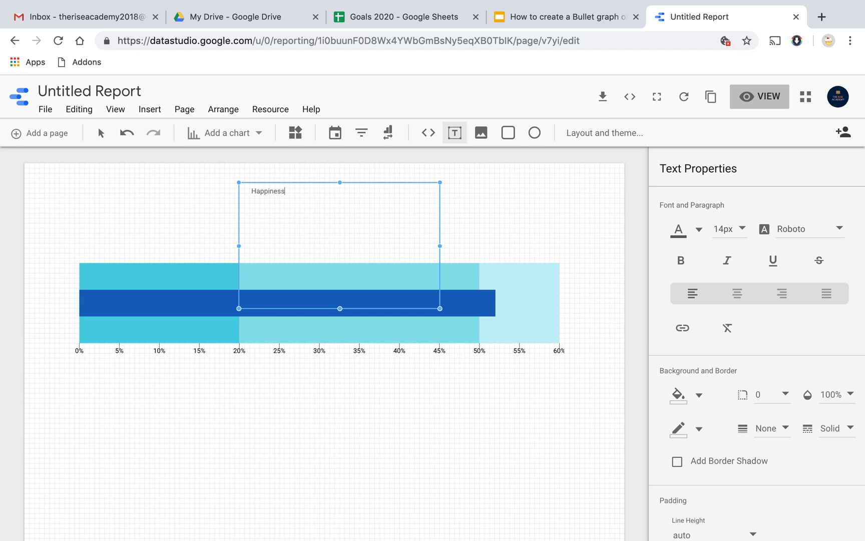
{"action": "type", "text": "Quotient"}
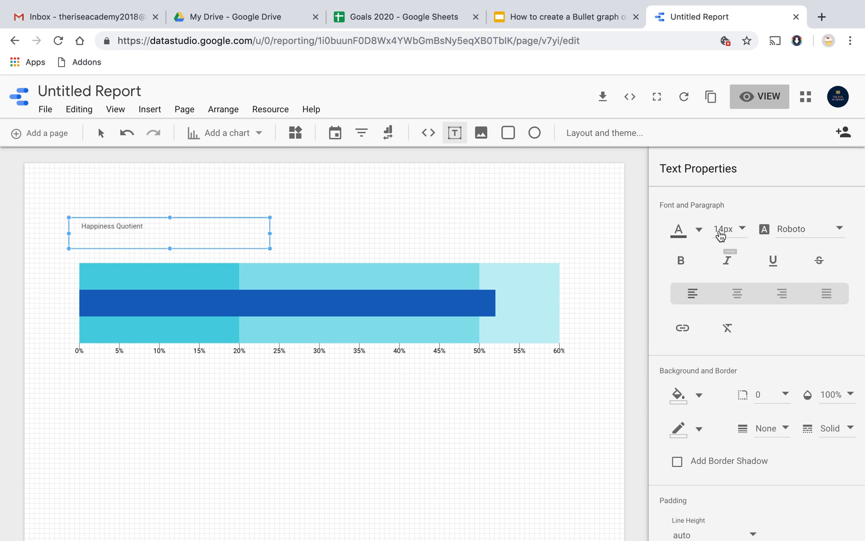
{"action": "left_click", "coordinate": [729, 228]}
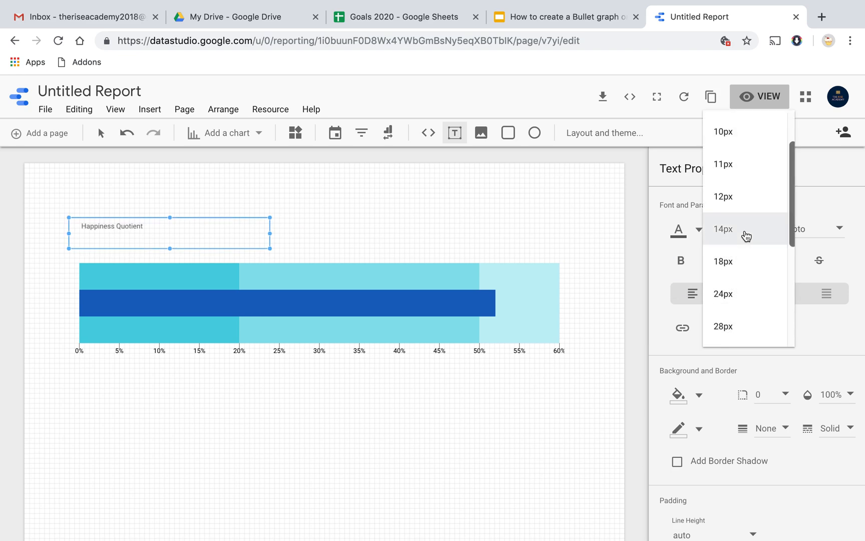
{"action": "left_click", "coordinate": [723, 293]}
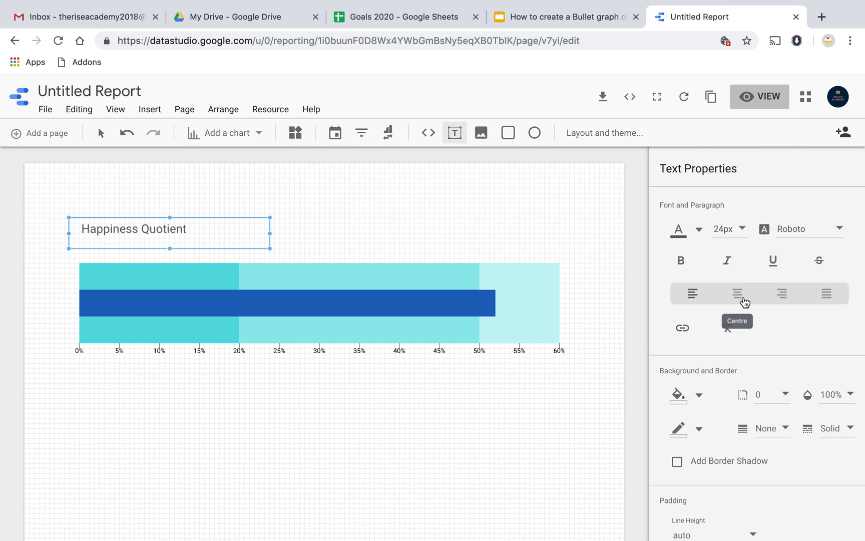
{"action": "left_click", "coordinate": [728, 228]}
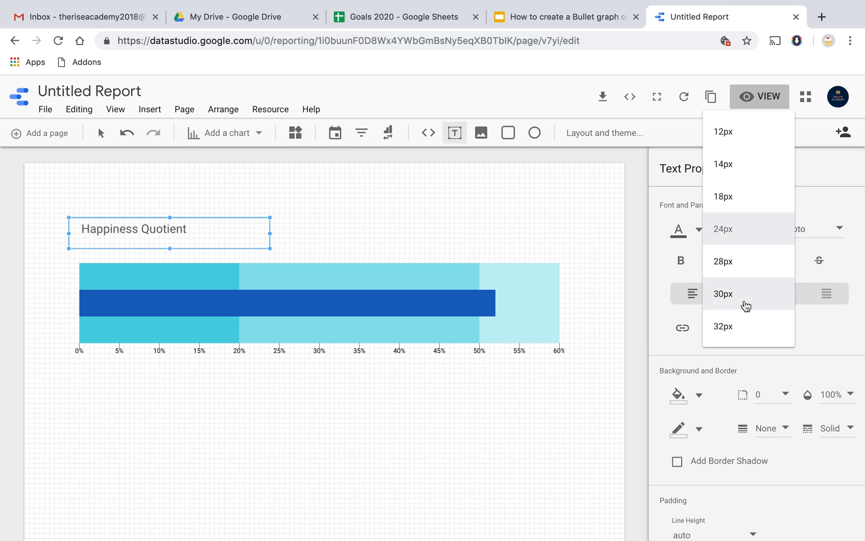
{"action": "left_click", "coordinate": [723, 293]}
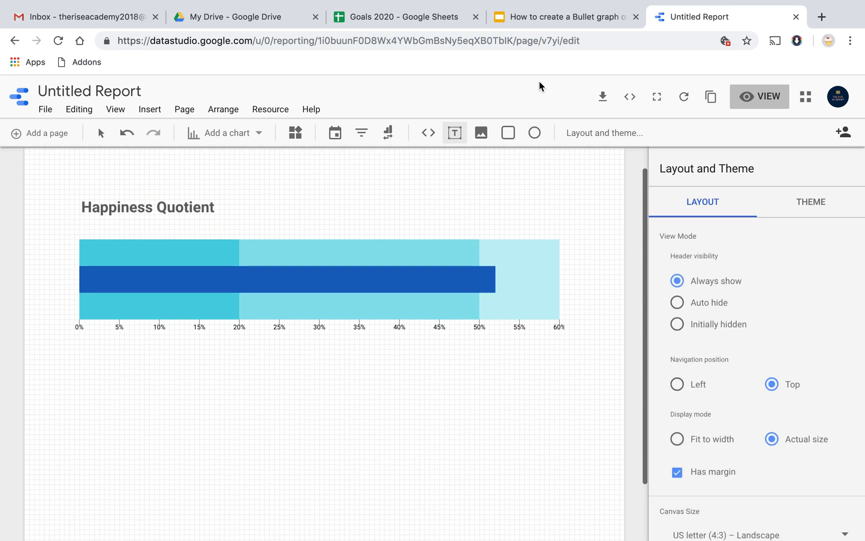
- Review the finished example slide in Google Slides, then return to the report
{"action": "left_click", "coordinate": [563, 16]}
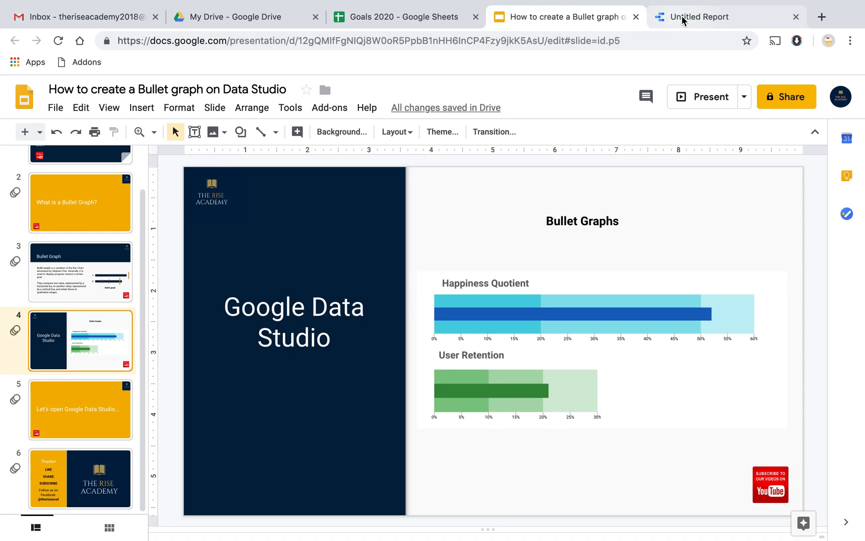
{"action": "left_click", "coordinate": [701, 17]}
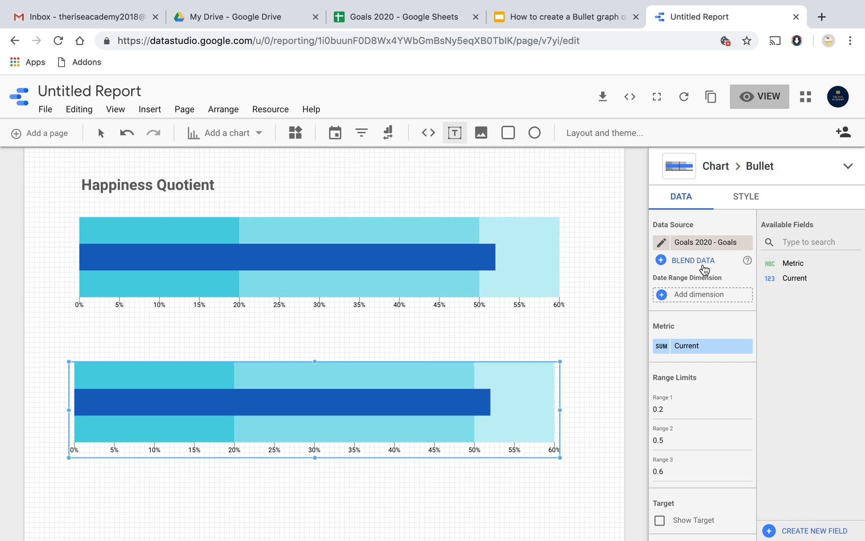
- Filter the second chart to Metric equal to 'User Retention', removing the duplicate Metric filter
{"action": "scroll", "scroll_direction": "down", "scroll_amount": 3}
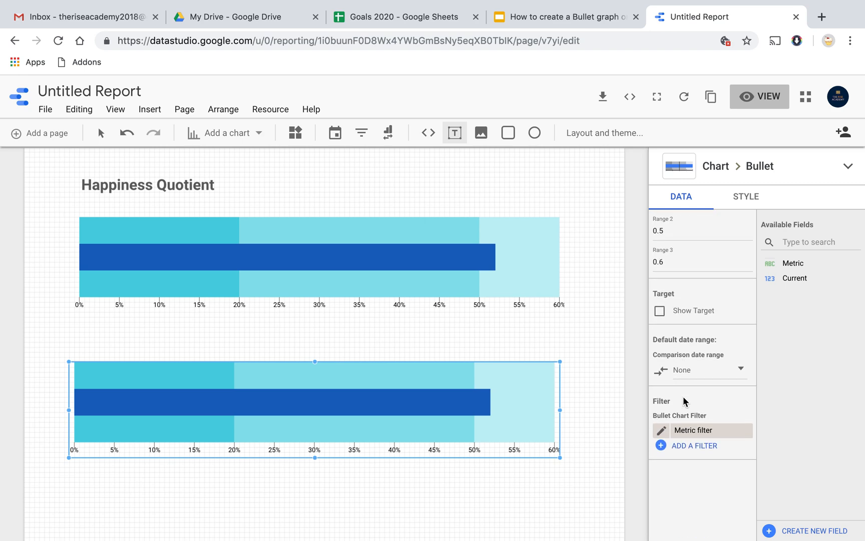
{"action": "scroll", "scroll_direction": "down", "scroll_amount": 3}
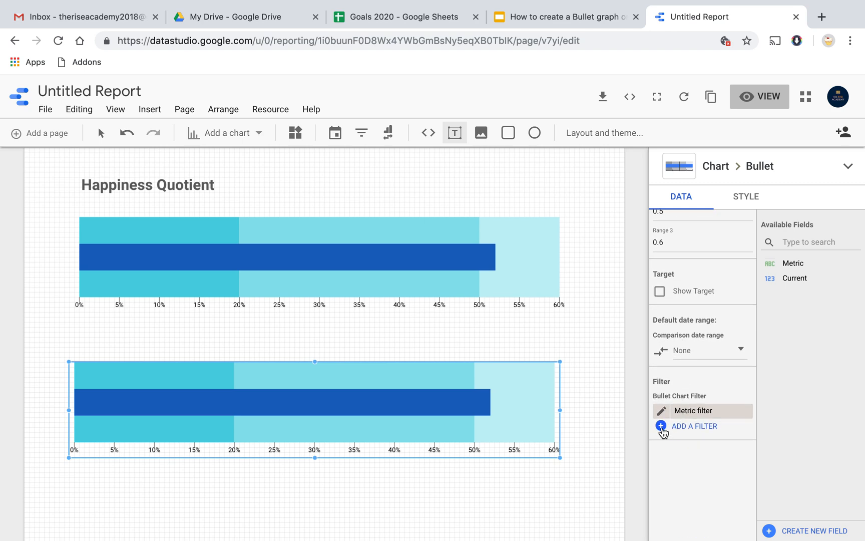
{"action": "left_click", "coordinate": [694, 425]}
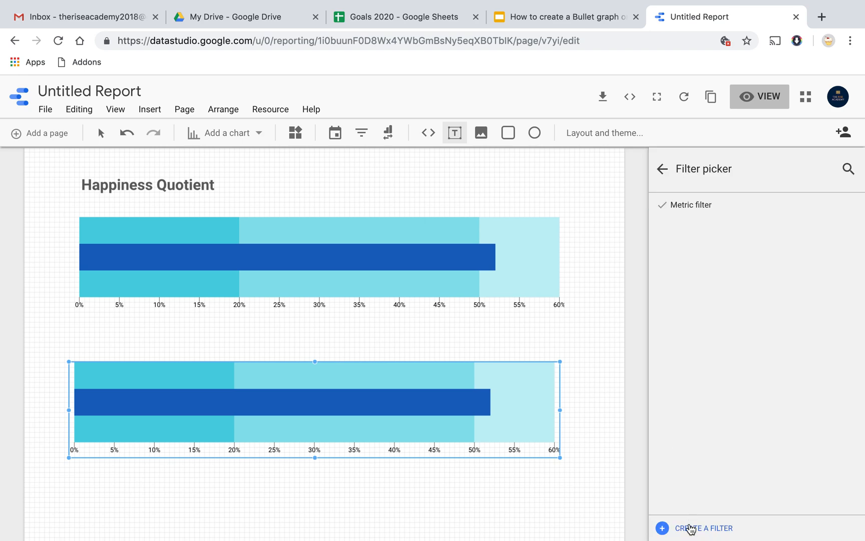
{"action": "left_click", "coordinate": [704, 527]}
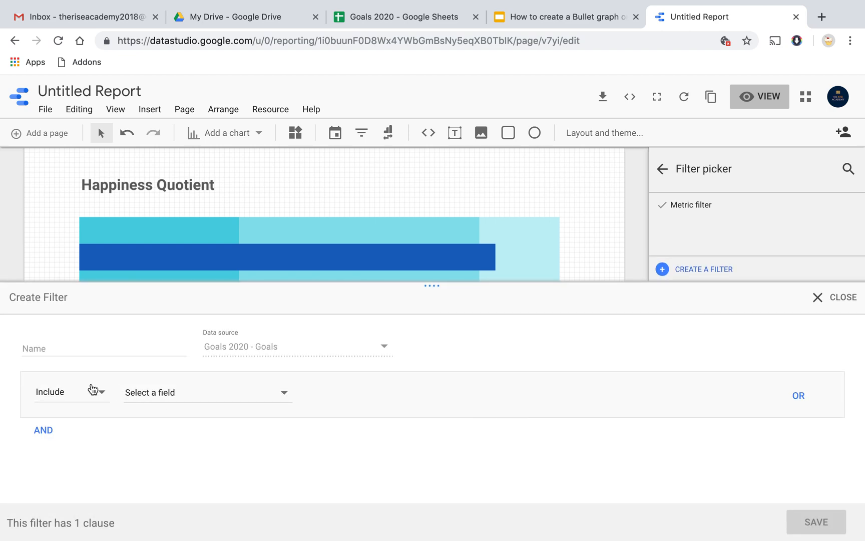
{"action": "left_click", "coordinate": [205, 391]}
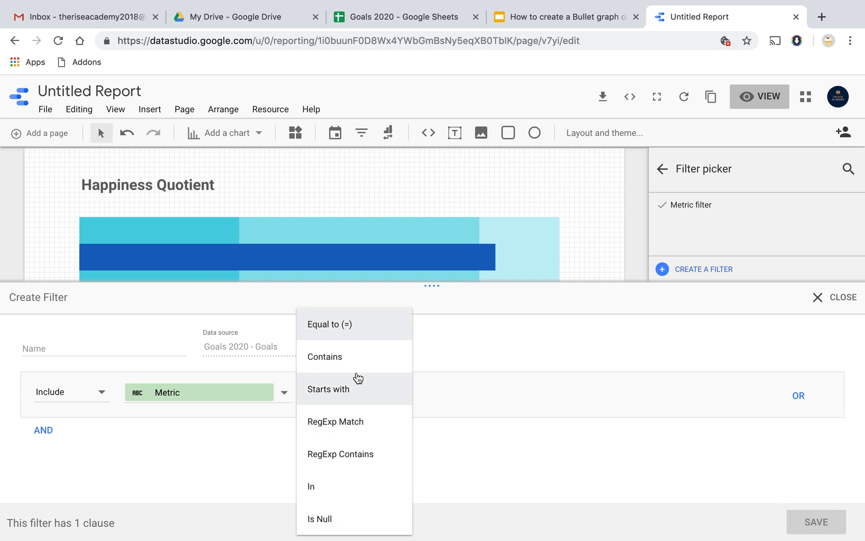
{"action": "left_click", "coordinate": [330, 324]}
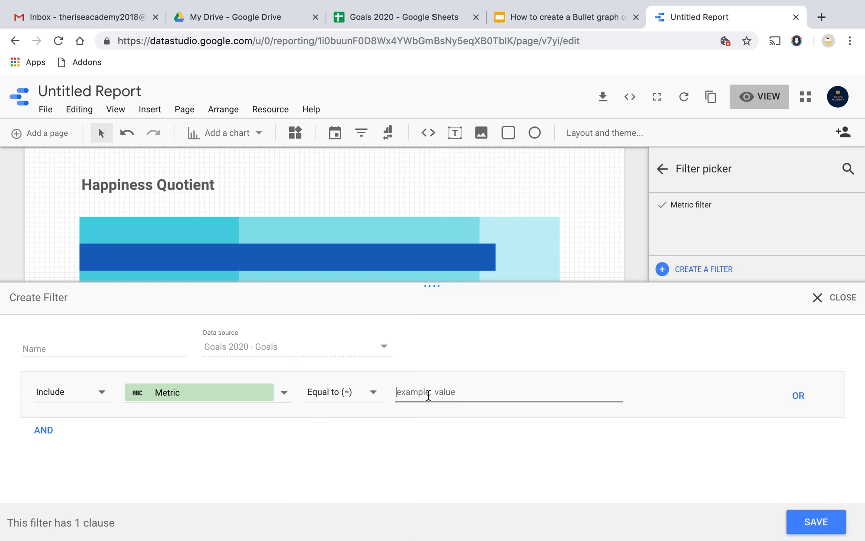
{"action": "type", "text": "User"}
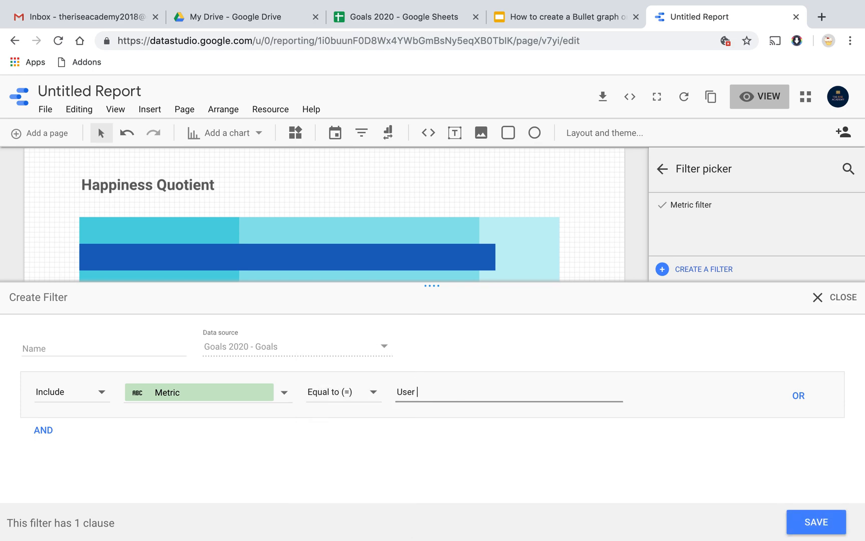
{"action": "type", "text": "Reten"}
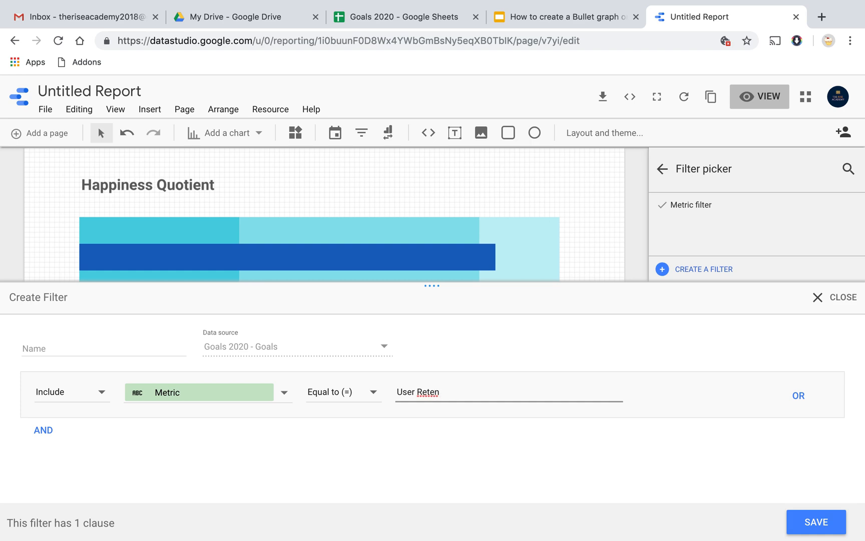
{"action": "type", "text": "tion"}
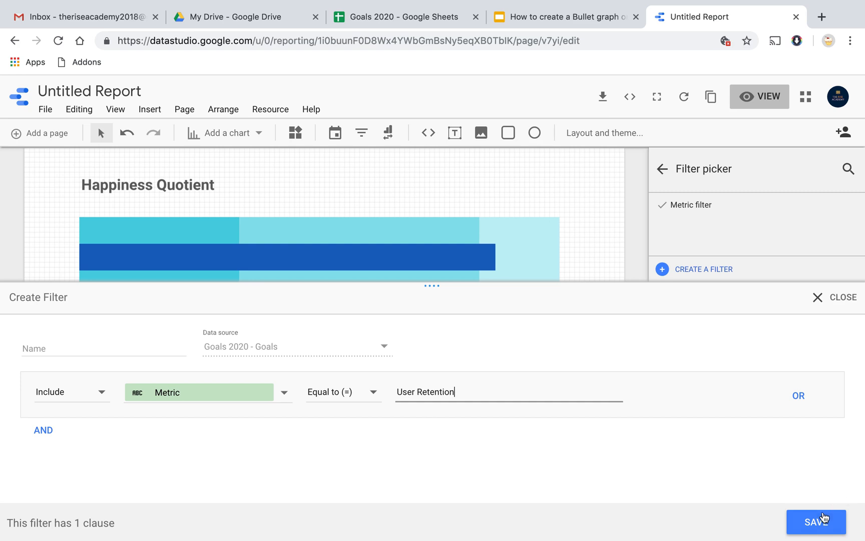
{"action": "left_click", "coordinate": [816, 522]}
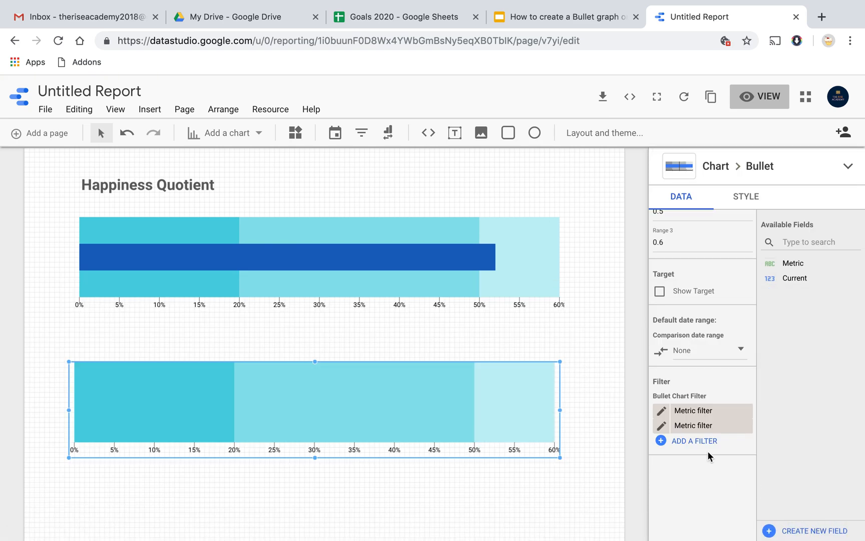
{"action": "mouse_move", "coordinate": [746, 414]}
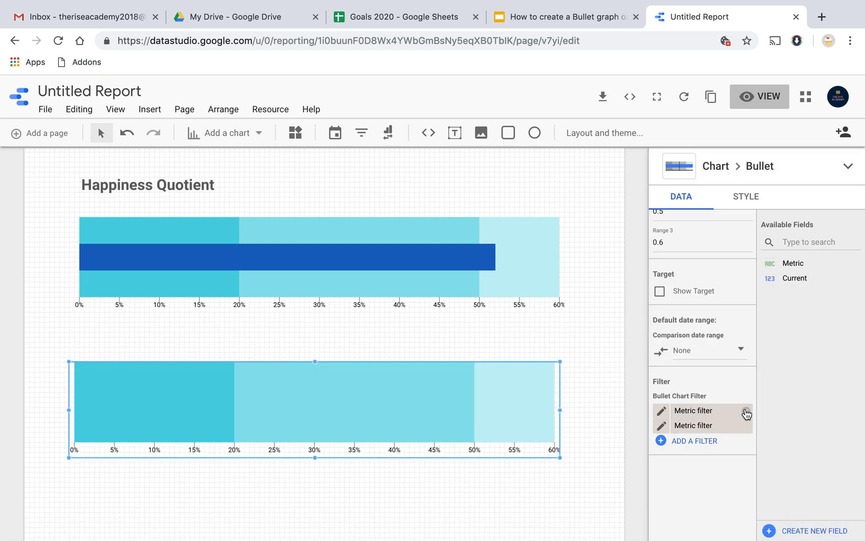
{"action": "left_click", "coordinate": [746, 425]}
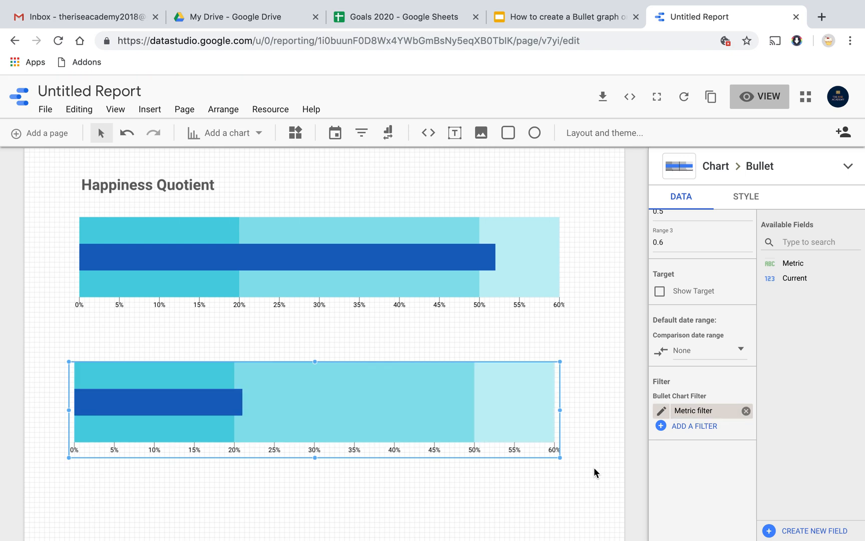
{"action": "left_click", "coordinate": [604, 134]}
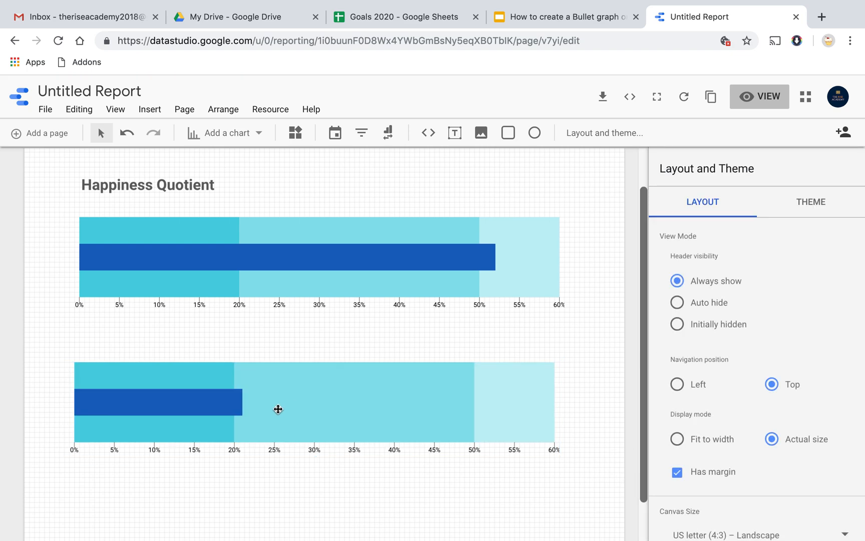
{"action": "left_click", "coordinate": [278, 410]}
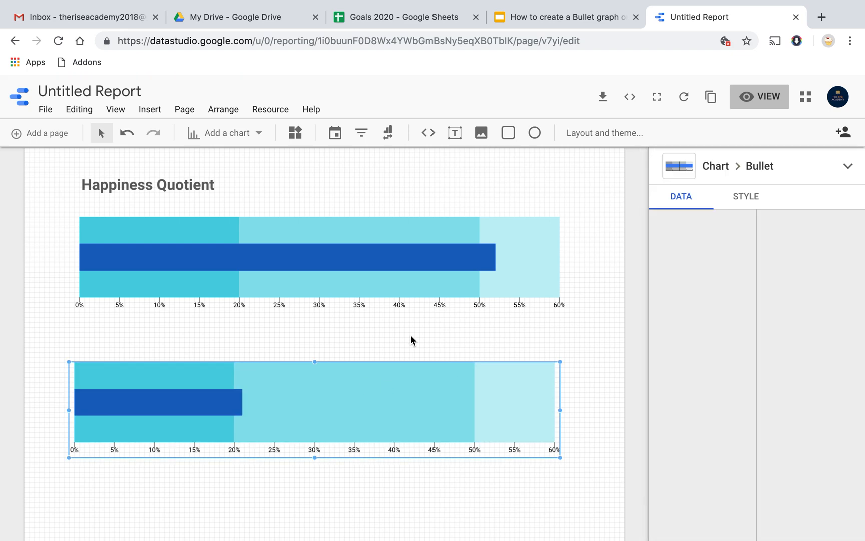
{"action": "left_click", "coordinate": [563, 16]}
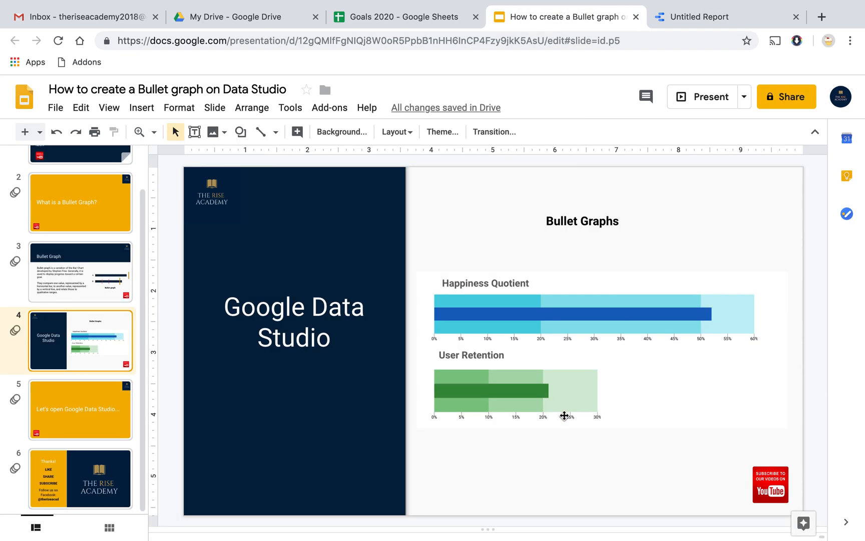
{"action": "mouse_move", "coordinate": [545, 436]}
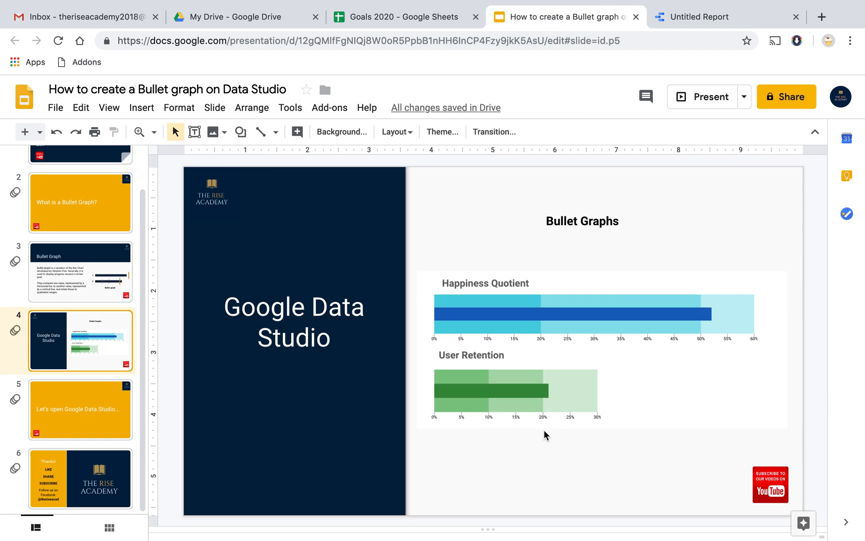
{"action": "mouse_move", "coordinate": [701, 17]}
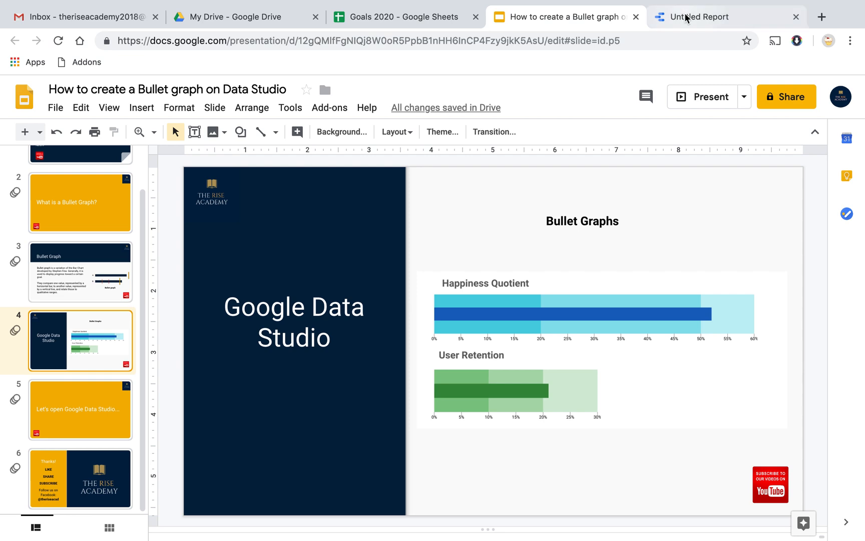
{"action": "left_click", "coordinate": [701, 16]}
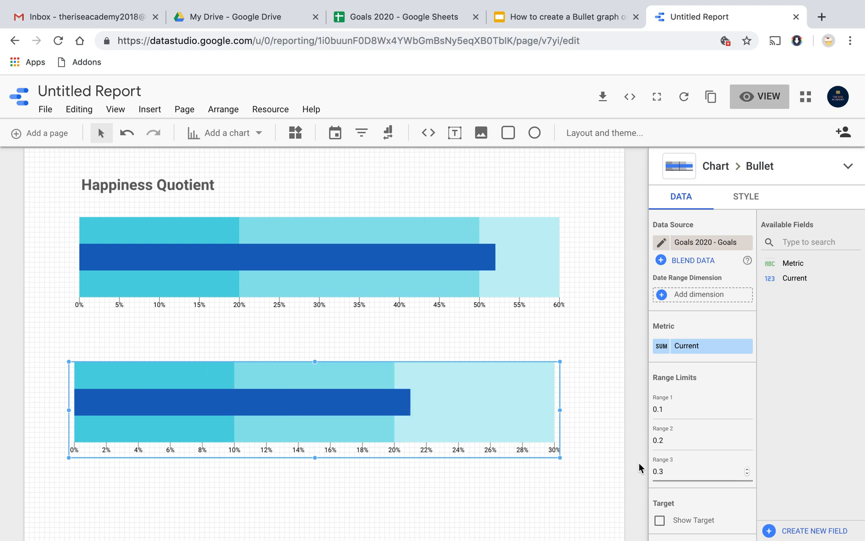
- Set the User Retention chart's ranges to 0.1, 0.2 and 0.3 and narrow its width
{"action": "left_click", "coordinate": [604, 132]}
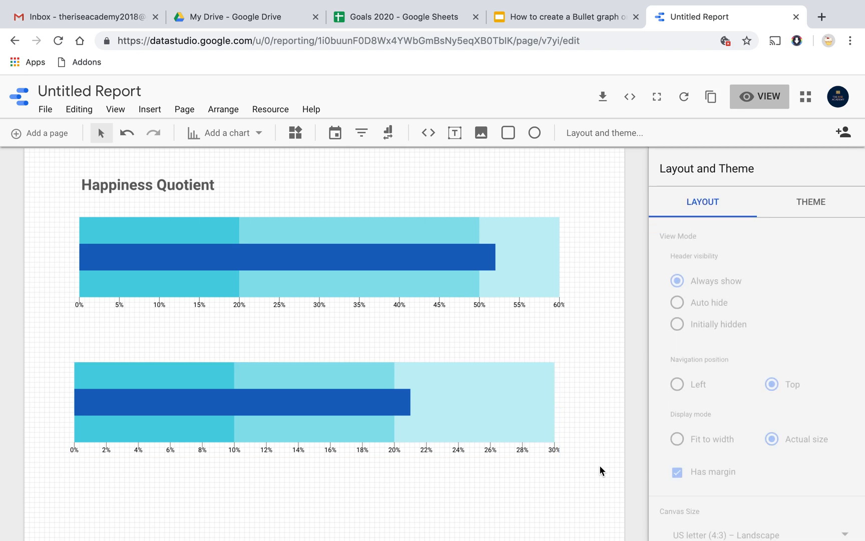
{"action": "mouse_move", "coordinate": [557, 307]}
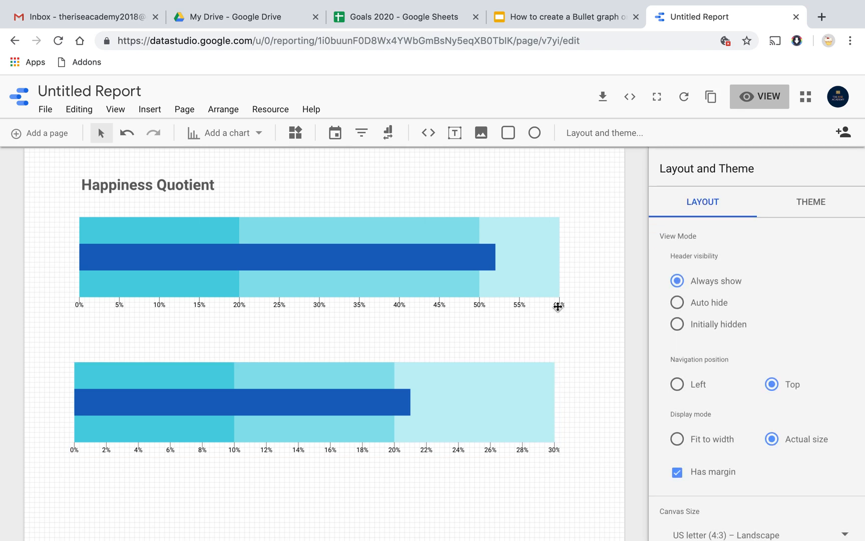
{"action": "mouse_move", "coordinate": [531, 395]}
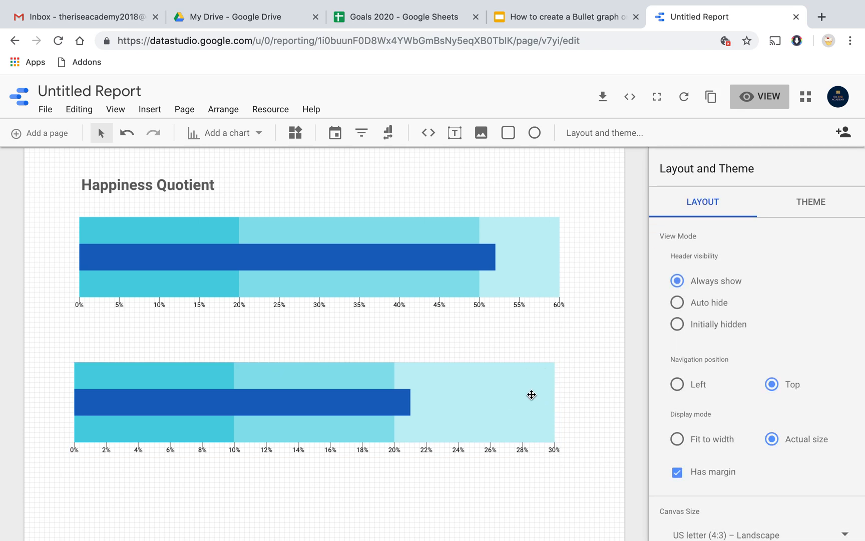
{"action": "left_click", "coordinate": [315, 401]}
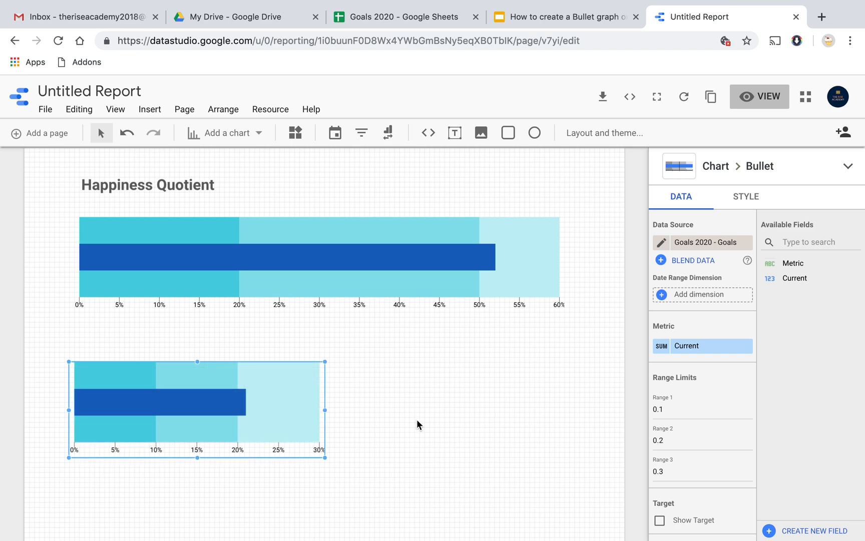
{"action": "left_click", "coordinate": [604, 132]}
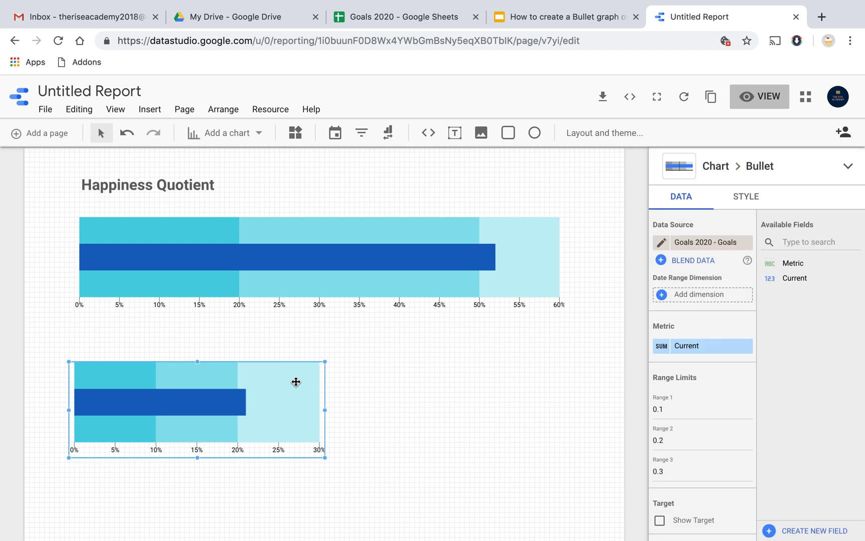
{"action": "mouse_move", "coordinate": [482, 364]}
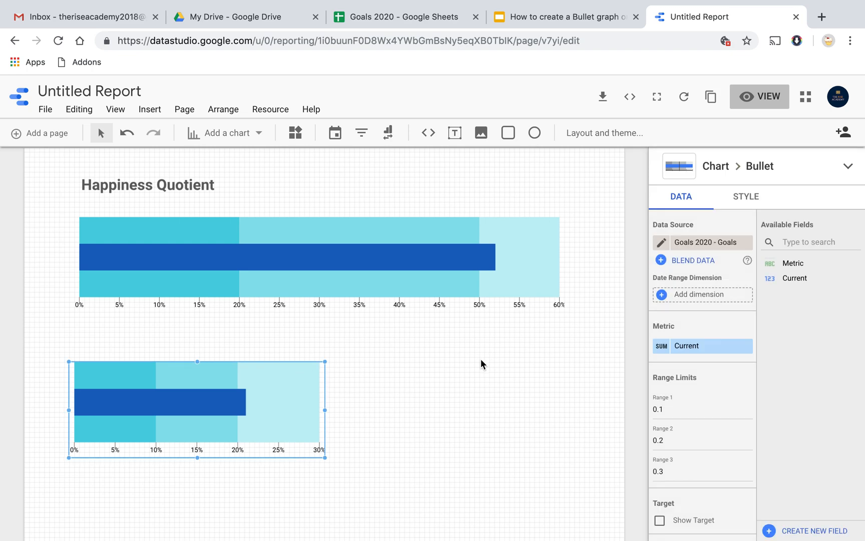
{"action": "mouse_move", "coordinate": [446, 350]}
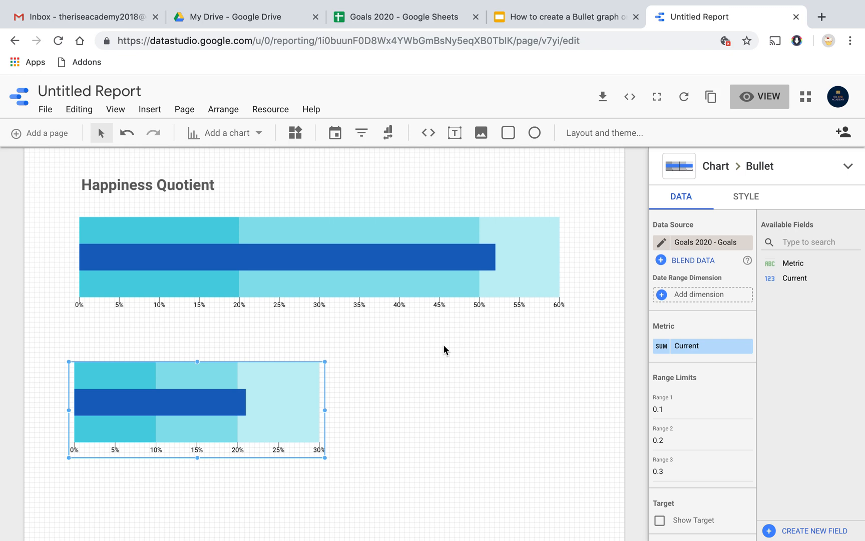
{"action": "mouse_move", "coordinate": [800, 170]}
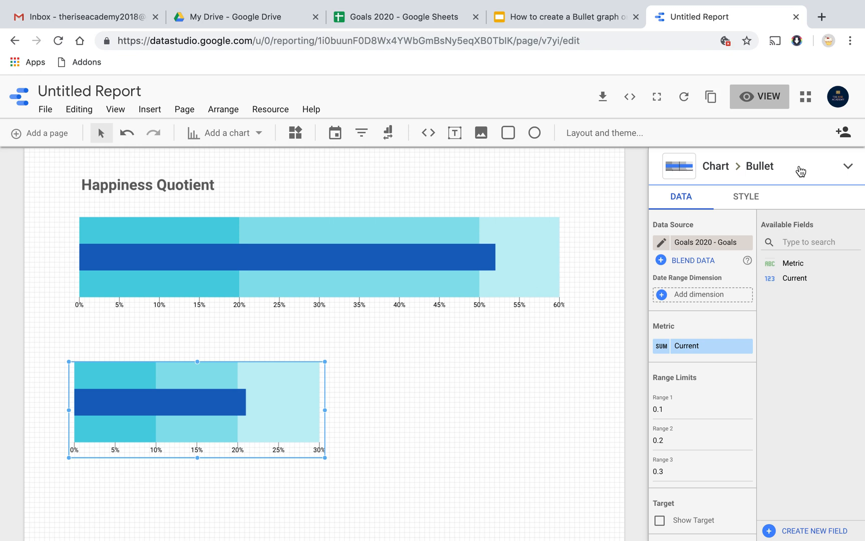
- Make the User Retention chart's bar dark green and its range bands green
{"action": "left_click", "coordinate": [746, 196]}
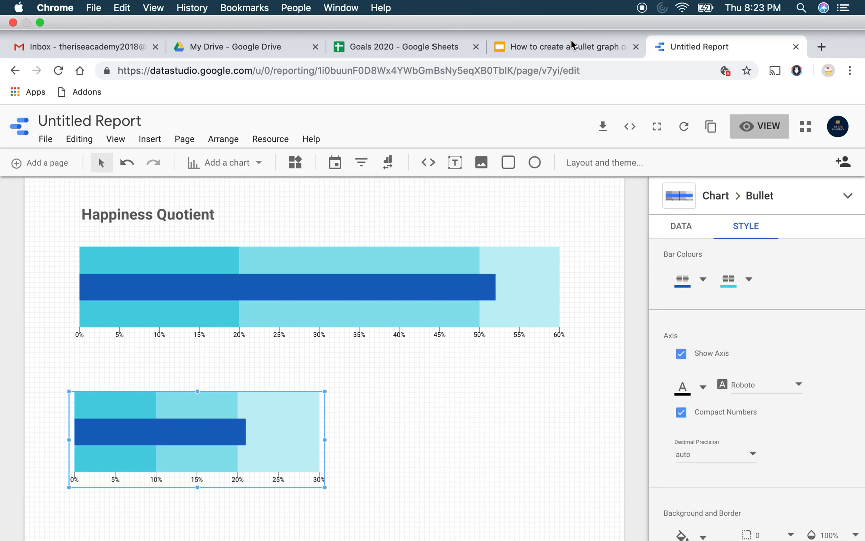
{"action": "left_click", "coordinate": [564, 47]}
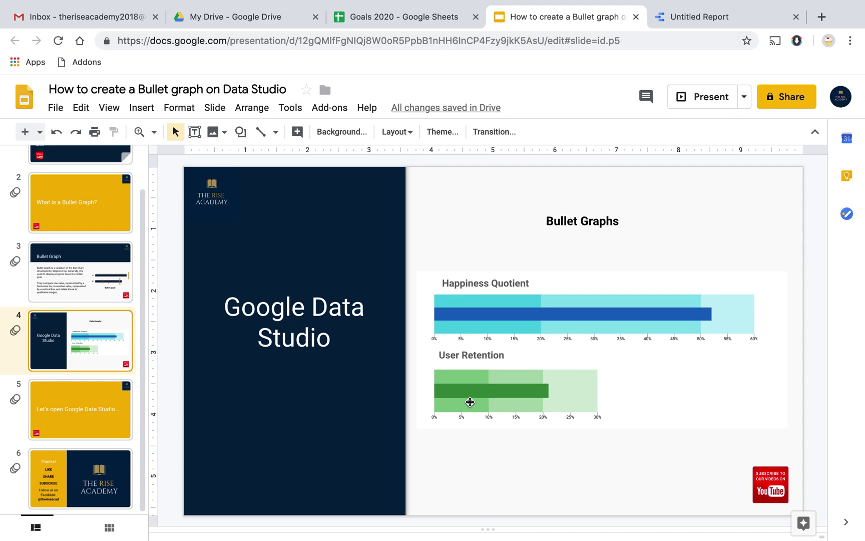
{"action": "left_click", "coordinate": [723, 16]}
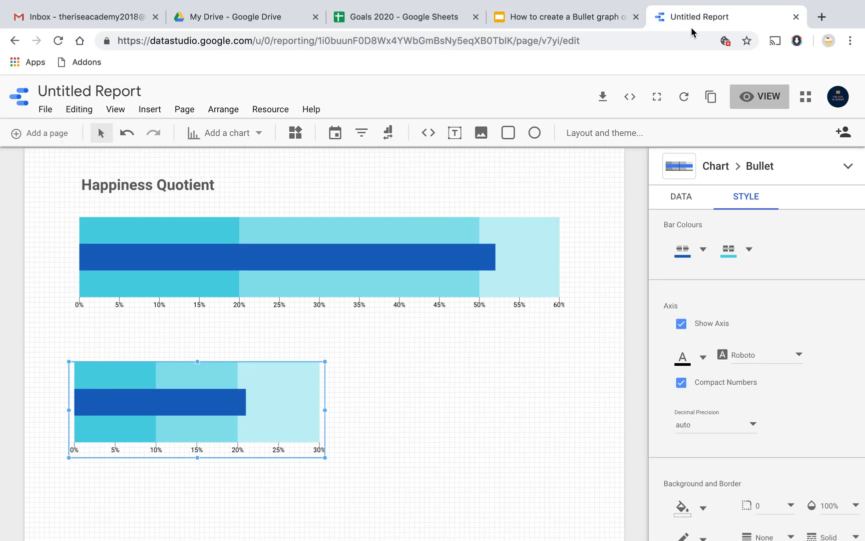
{"action": "left_click", "coordinate": [688, 250]}
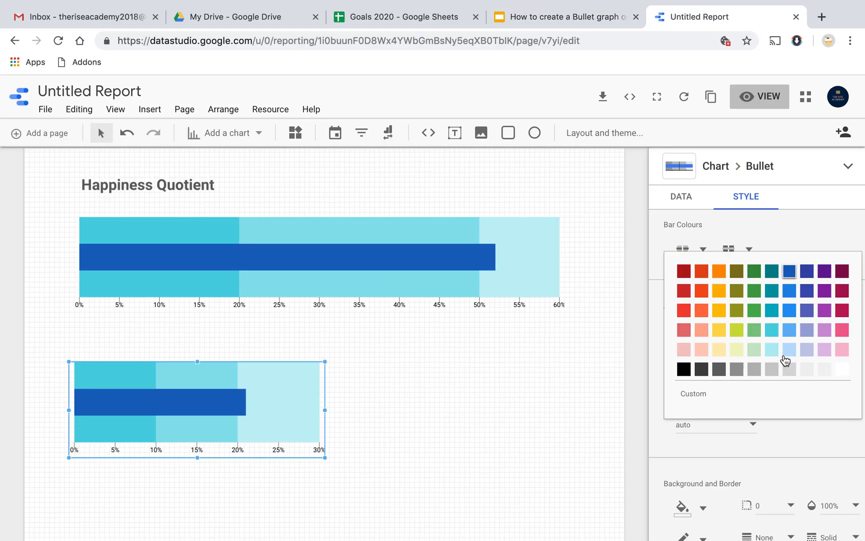
{"action": "left_click", "coordinate": [736, 270]}
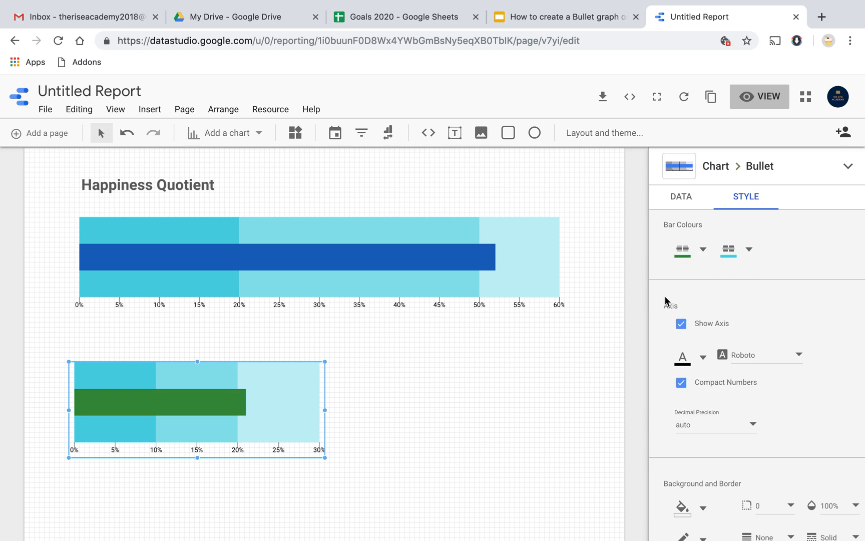
{"action": "left_click", "coordinate": [682, 357]}
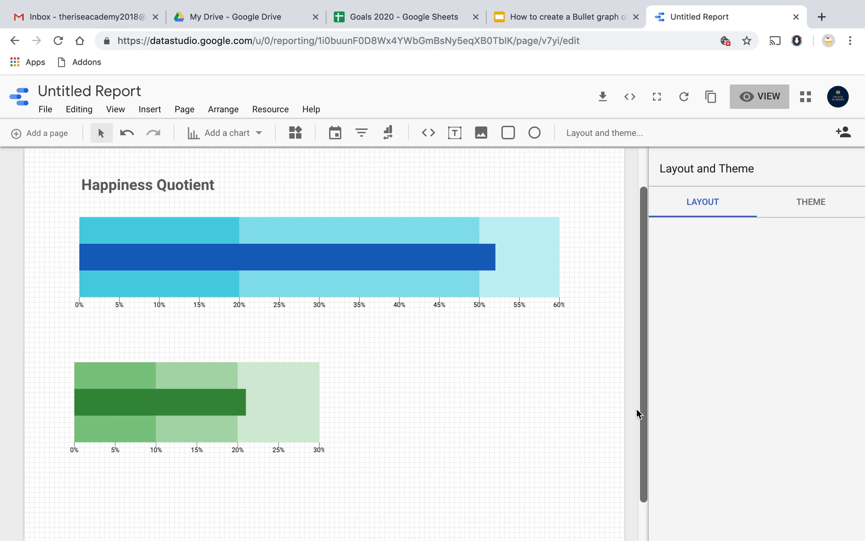
{"action": "left_click", "coordinate": [159, 402]}
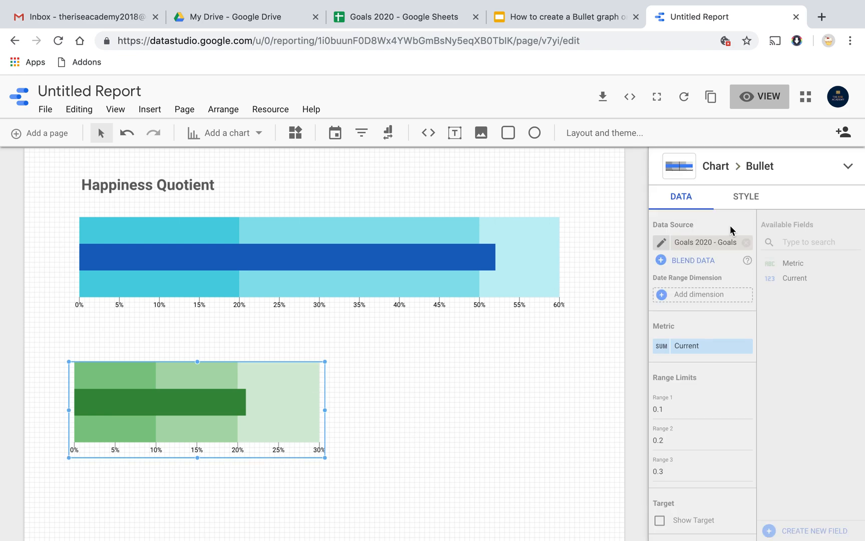
{"action": "left_click", "coordinate": [746, 196]}
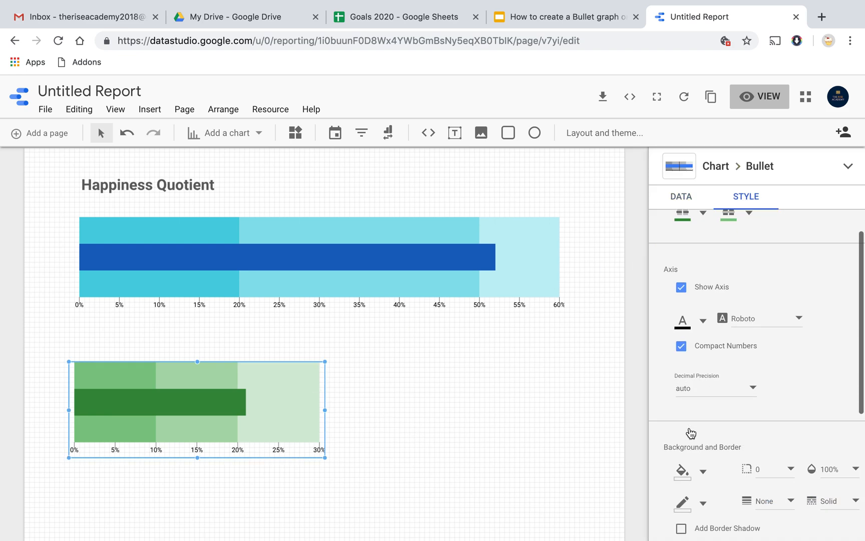
{"action": "left_click", "coordinate": [604, 132]}
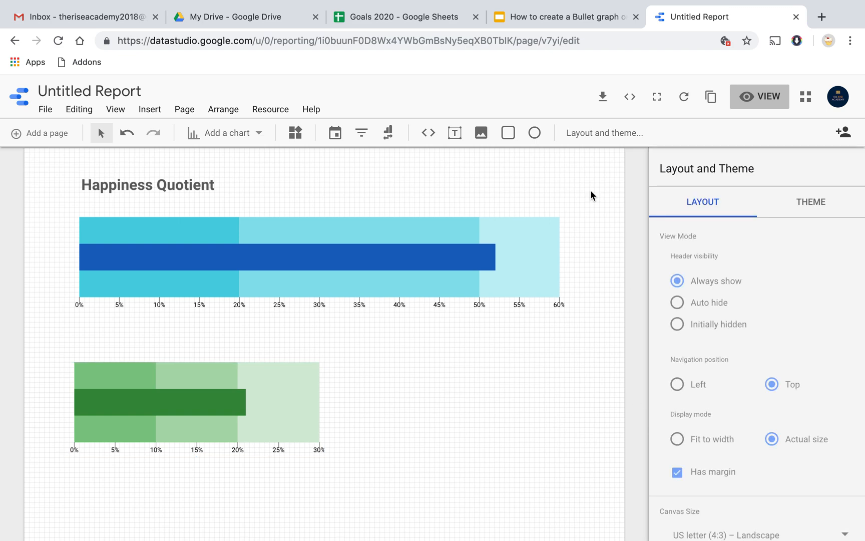
- Retype the copied heading above the green chart as 'User Retention'
{"action": "left_click", "coordinate": [147, 185]}
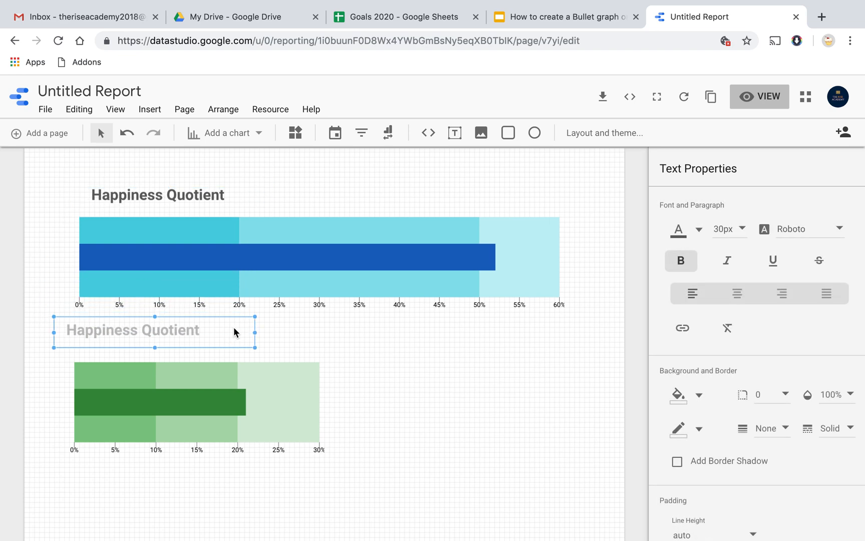
{"action": "double_click", "coordinate": [154, 330]}
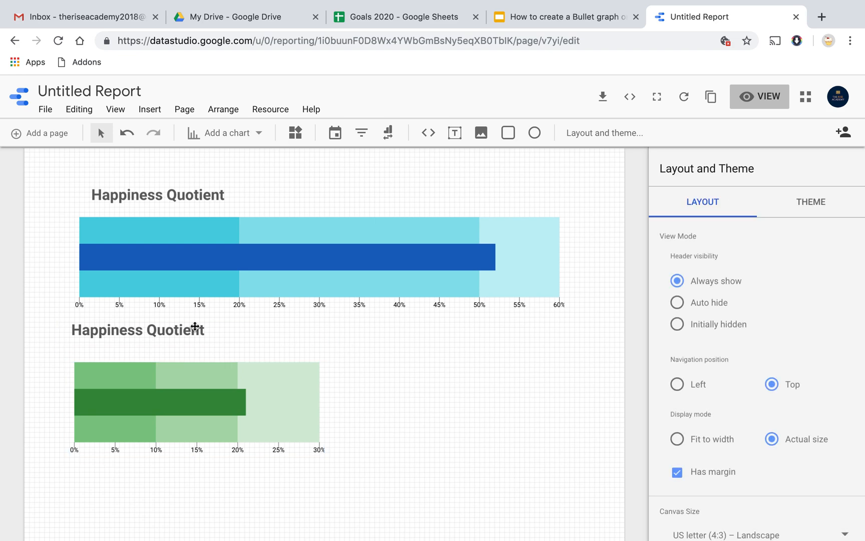
{"action": "left_click", "coordinate": [137, 330]}
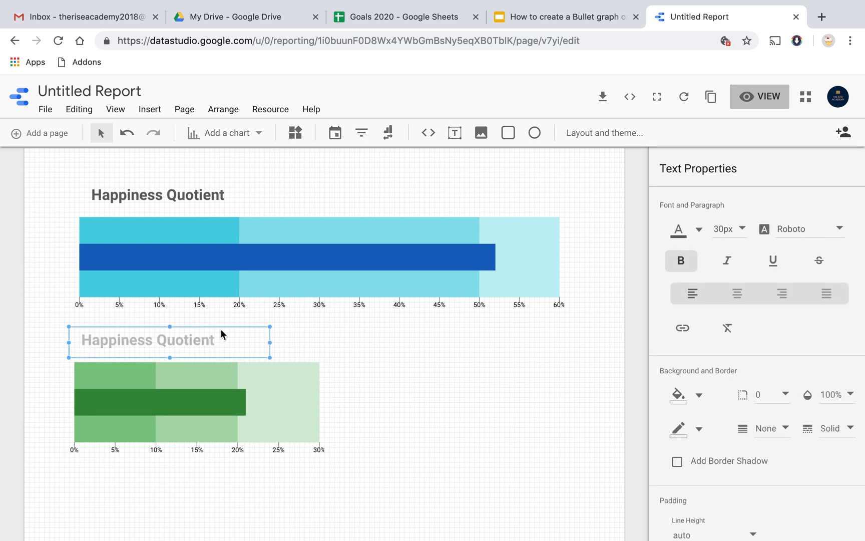
{"action": "double_click", "coordinate": [147, 339]}
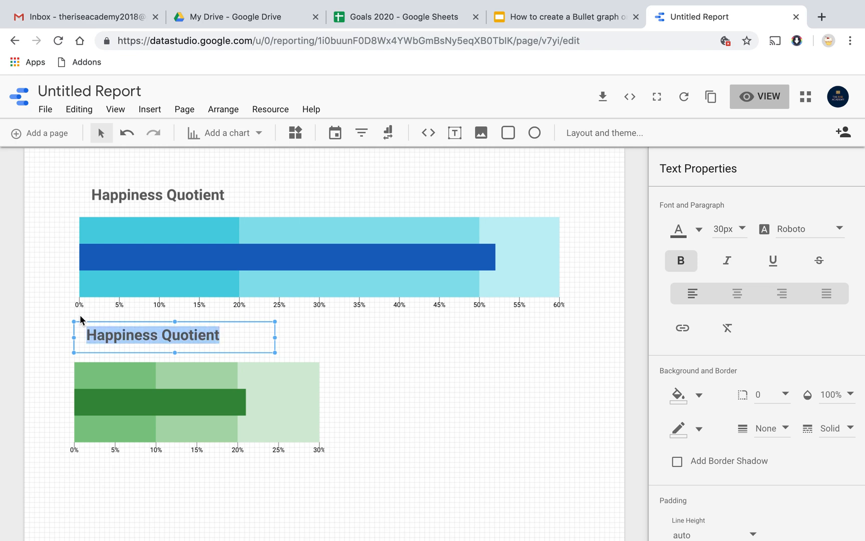
{"action": "type", "text": "User T"}
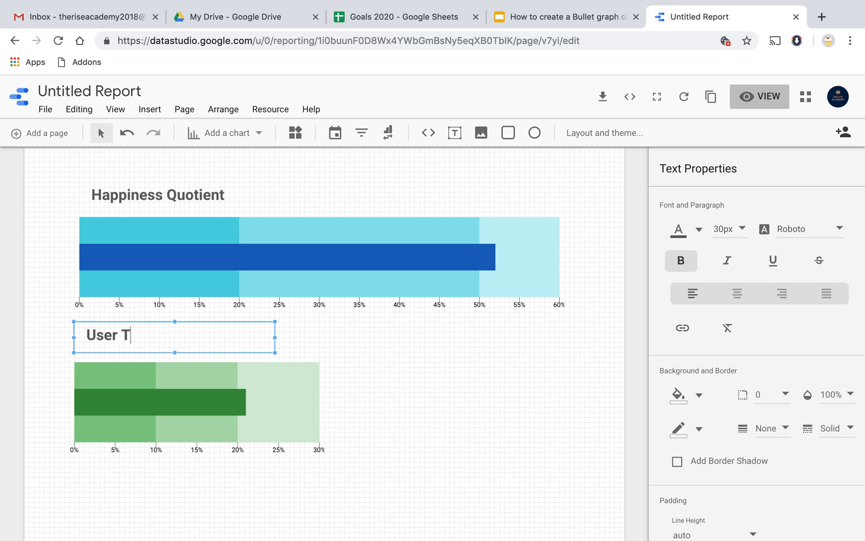
{"action": "type", "text": "Retention"}
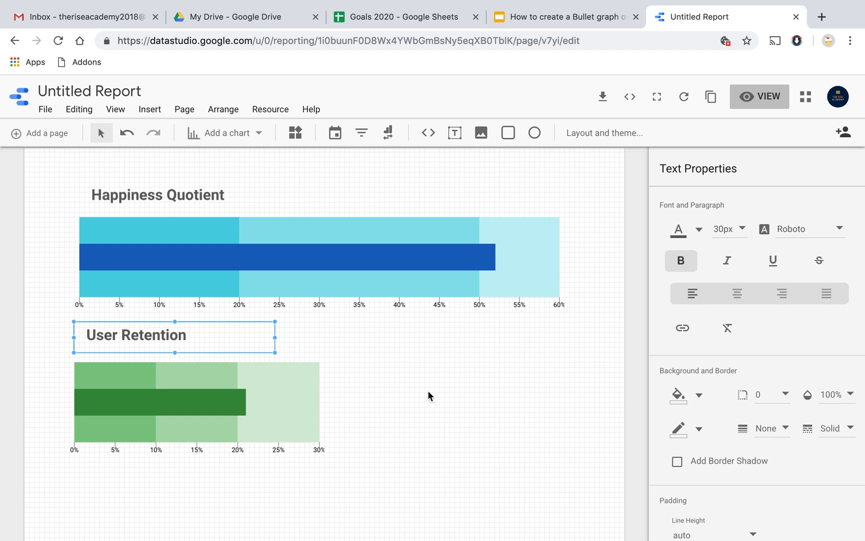
{"action": "left_click", "coordinate": [604, 132]}
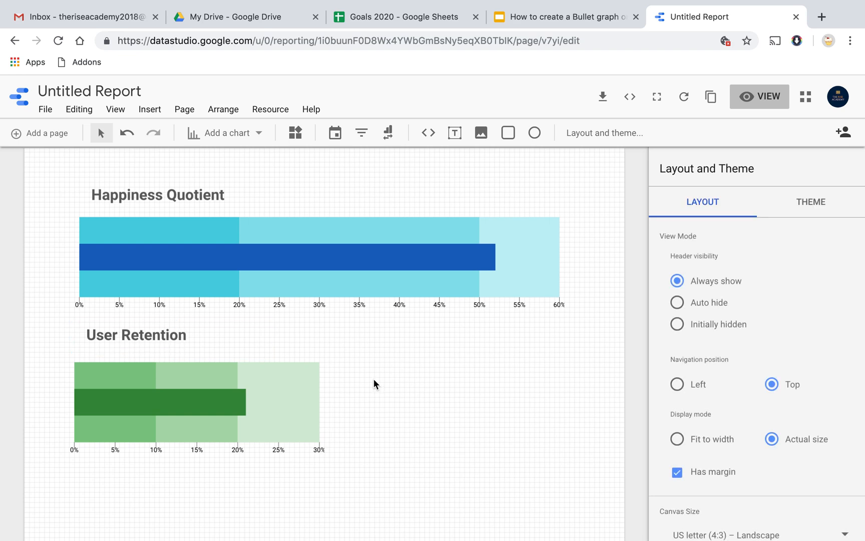
- Switch to view mode and scroll through both titled bullet charts
{"action": "left_click", "coordinate": [759, 96]}
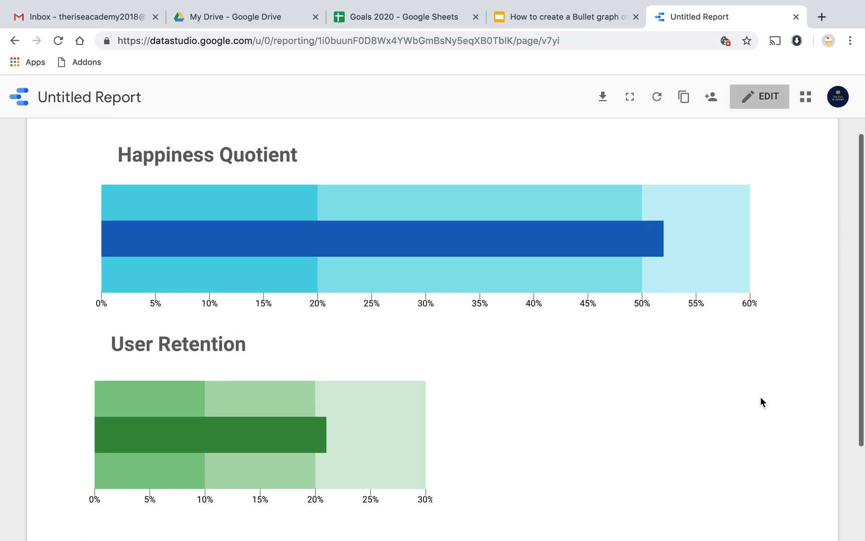
{"action": "scroll", "scroll_direction": "down", "scroll_amount": 3}
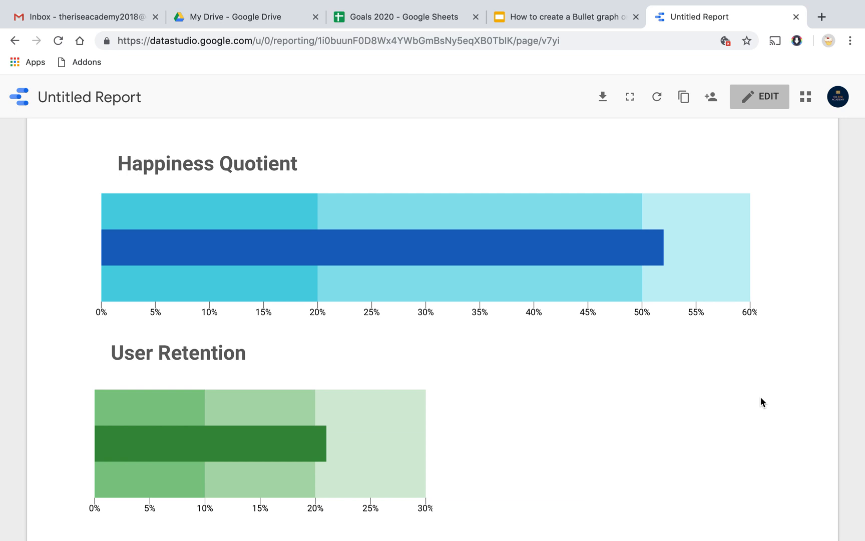
{"action": "mouse_move", "coordinate": [481, 324]}
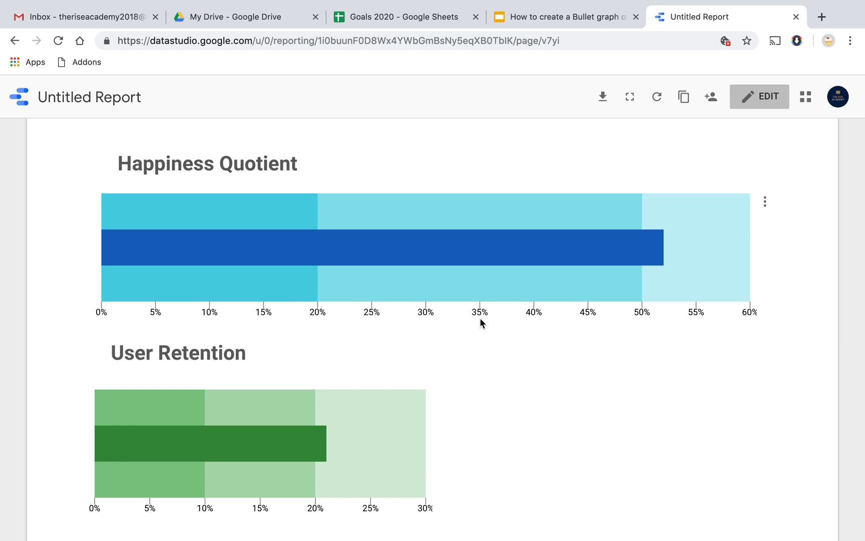
{"action": "mouse_move", "coordinate": [645, 328]}
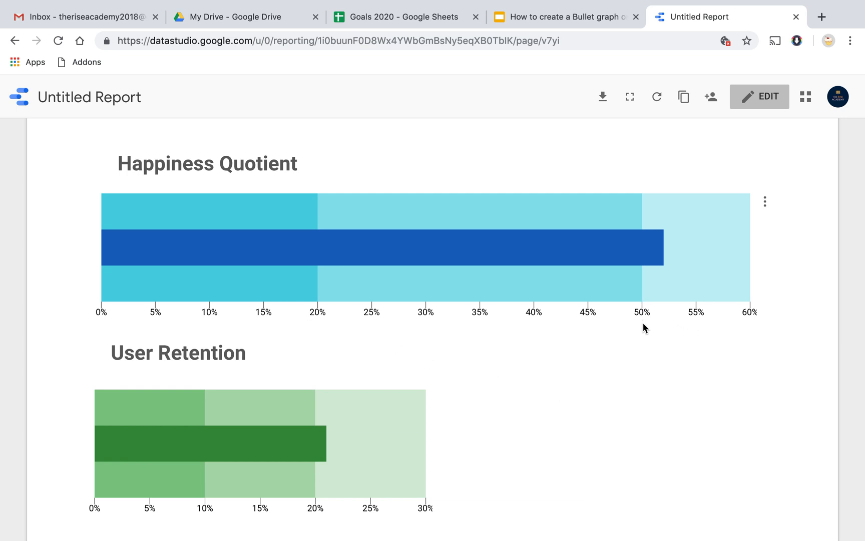
{"action": "mouse_move", "coordinate": [746, 324]}
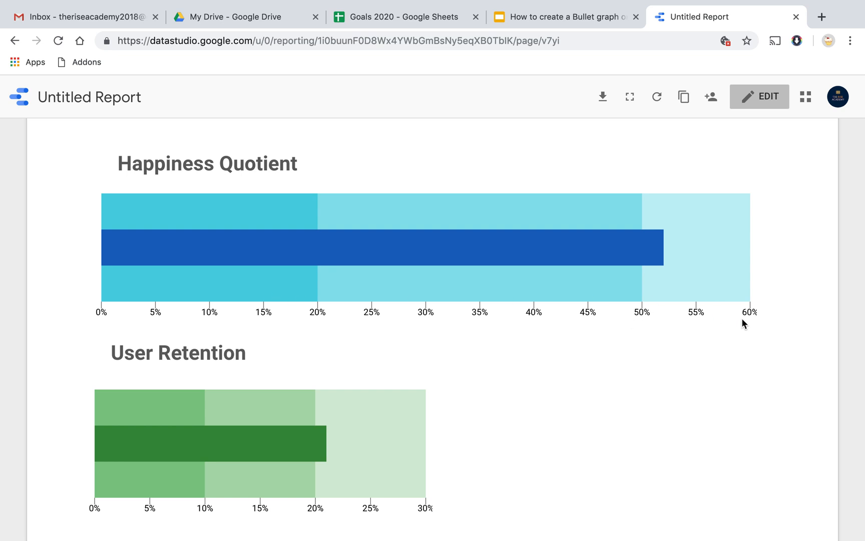
{"action": "mouse_move", "coordinate": [723, 349]}
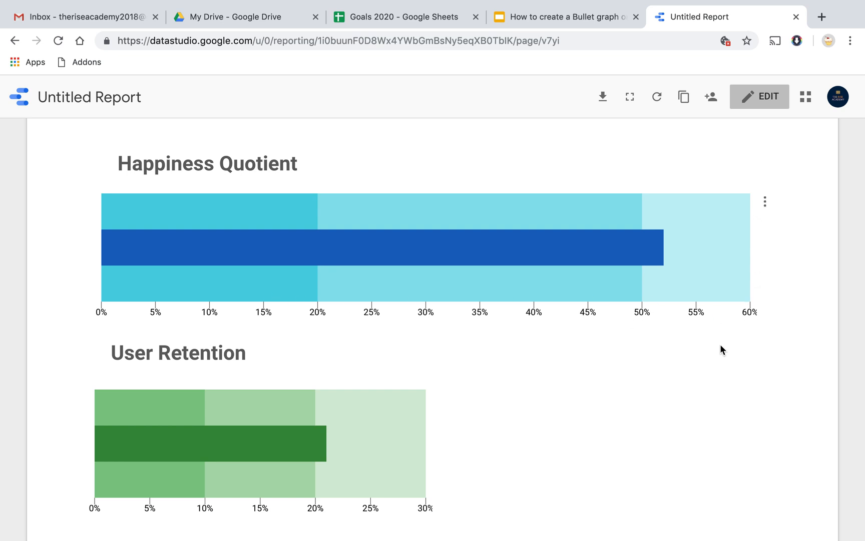
{"action": "mouse_move", "coordinate": [282, 448]}
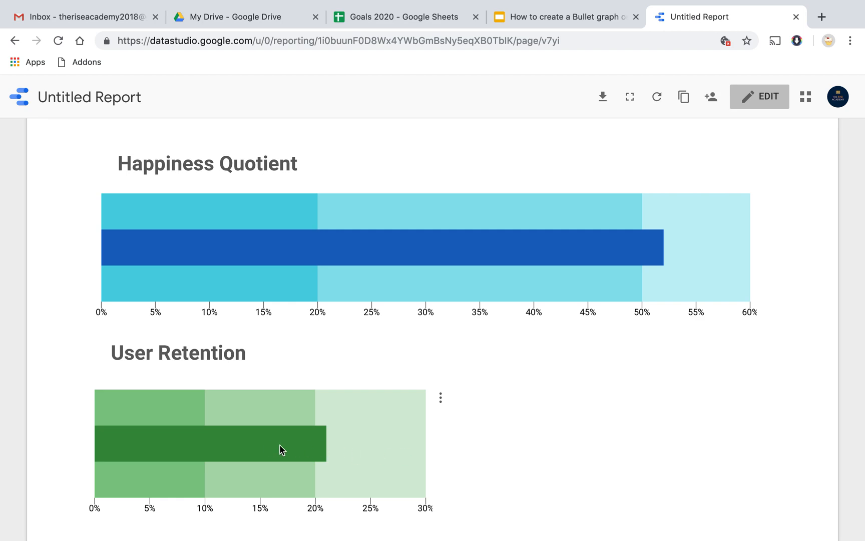
{"action": "mouse_move", "coordinate": [413, 448]}
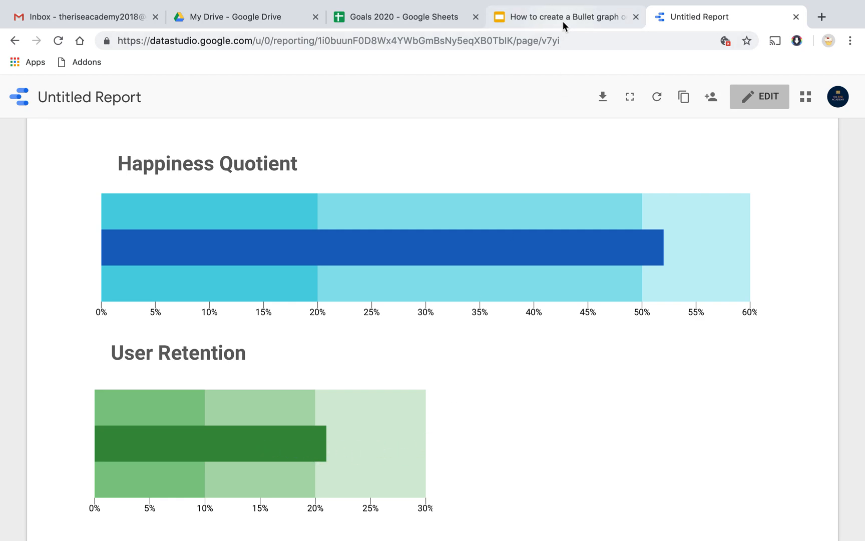
{"action": "left_click", "coordinate": [562, 17]}
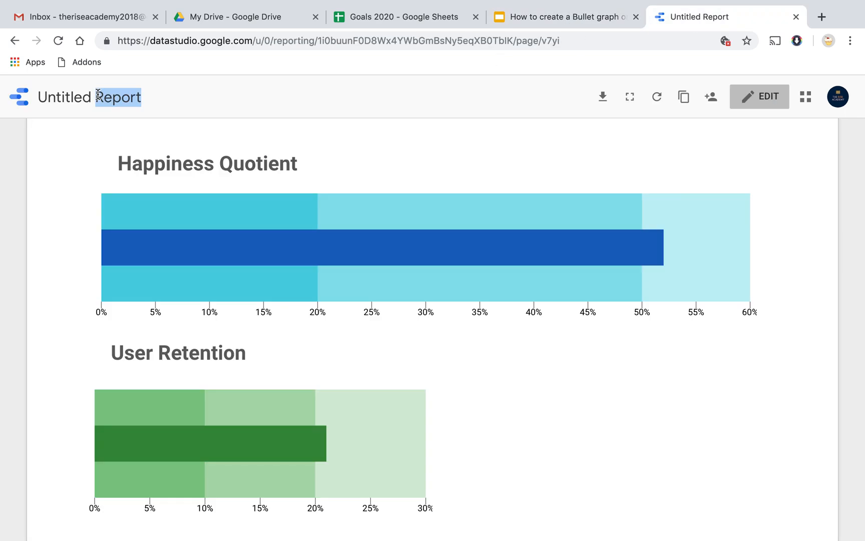
- Rename the report 'Bullet Graph' and switch back to view mode
{"action": "left_click", "coordinate": [759, 97]}
{"action": "type", "text": "B"}
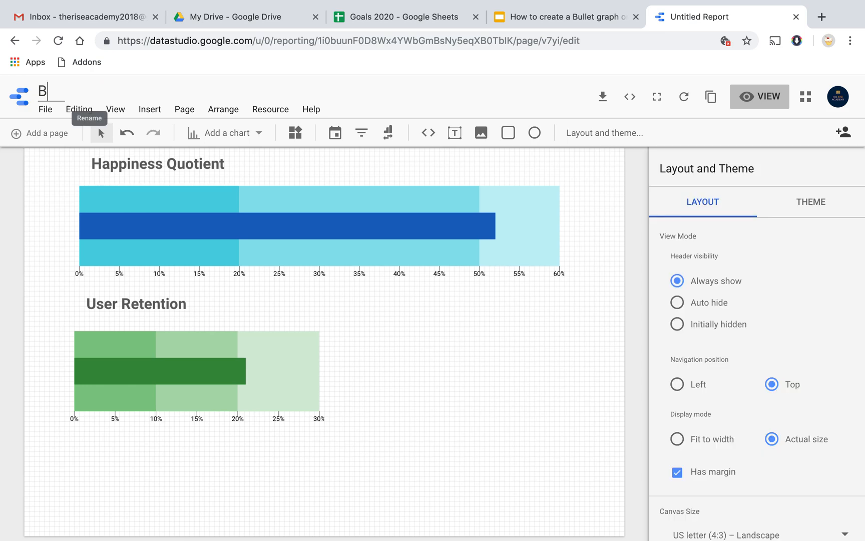
{"action": "type", "text": "ullet Graph"}
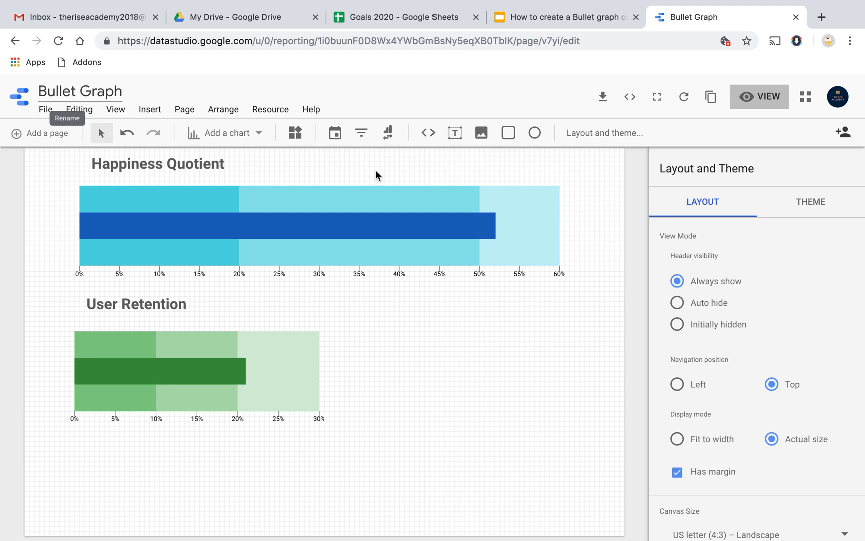
{"action": "left_click", "coordinate": [759, 96]}
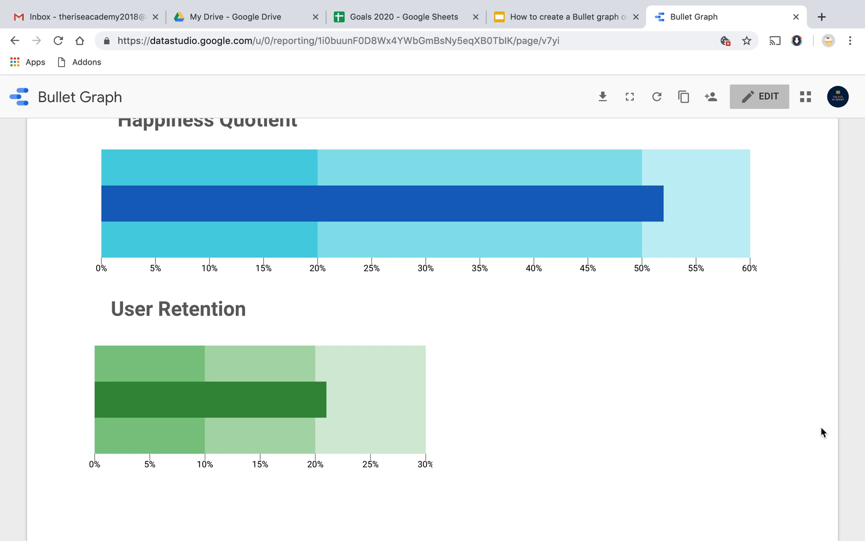
{"action": "scroll", "scroll_direction": "down", "scroll_amount": 3}
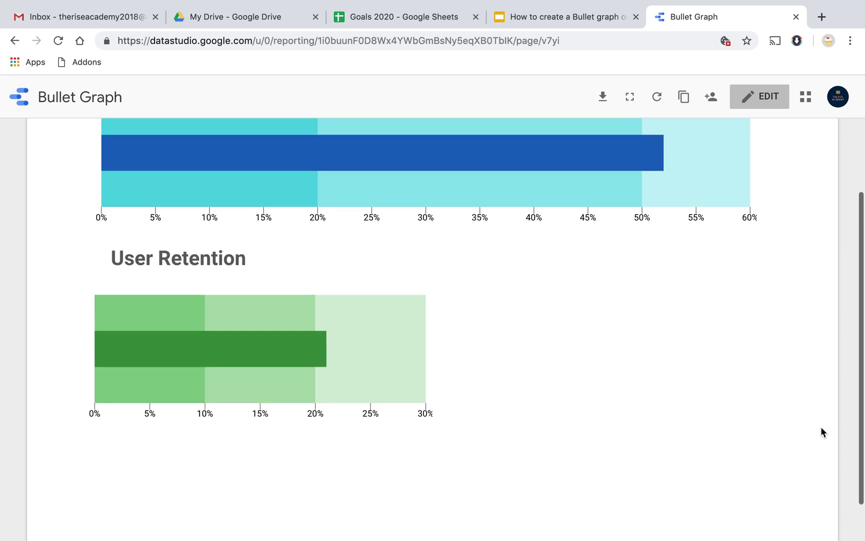
{"action": "scroll", "scroll_direction": "up", "scroll_amount": 3}
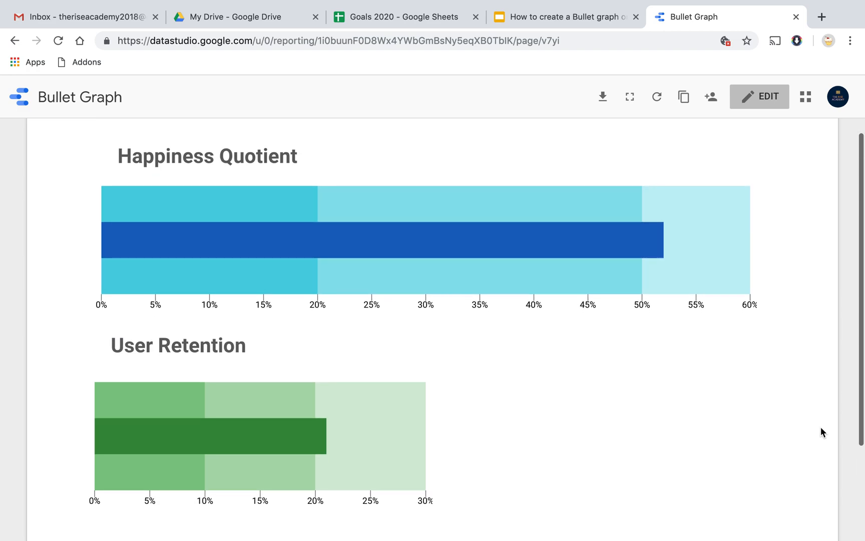
{"action": "mouse_move", "coordinate": [497, 193]}
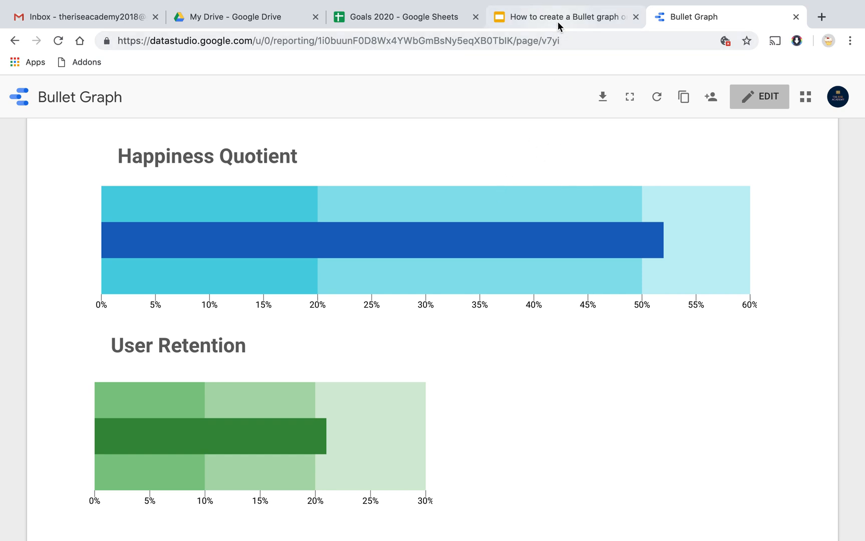
{"action": "mouse_move", "coordinate": [563, 17]}
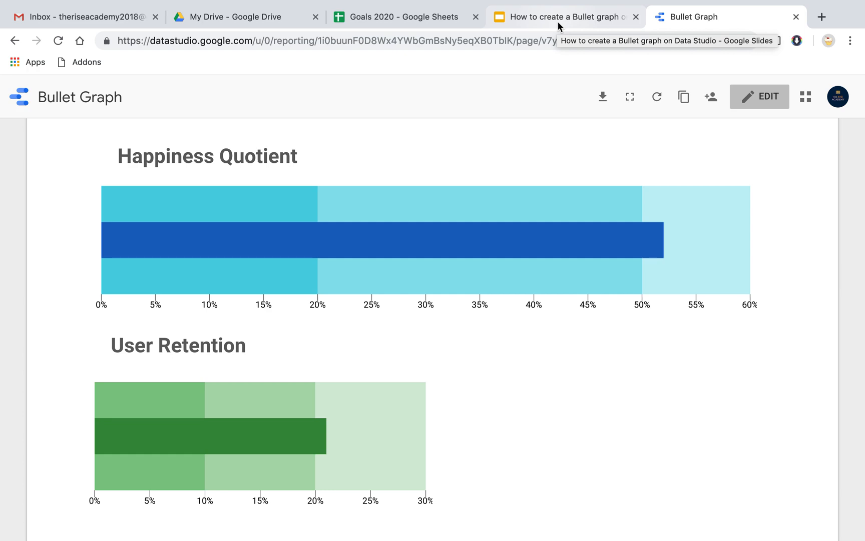
{"action": "mouse_move", "coordinate": [451, 209]}
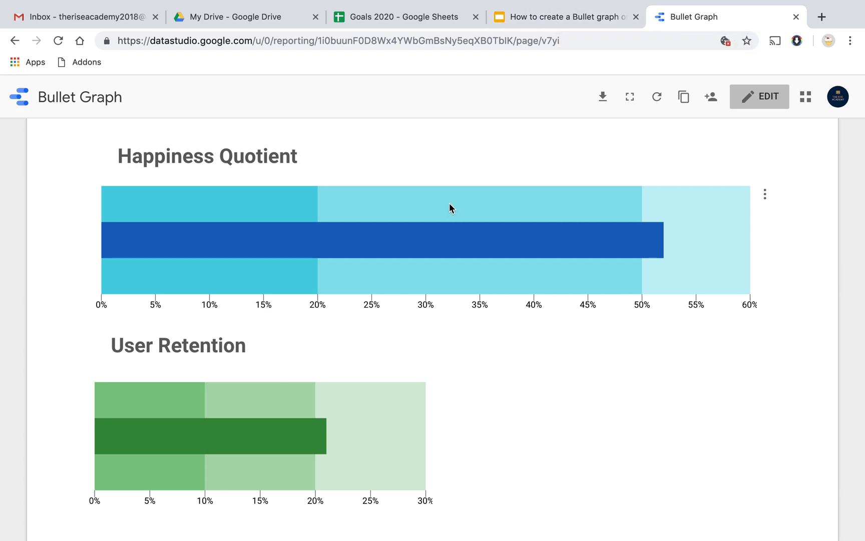
{"action": "mouse_move", "coordinate": [513, 117]}
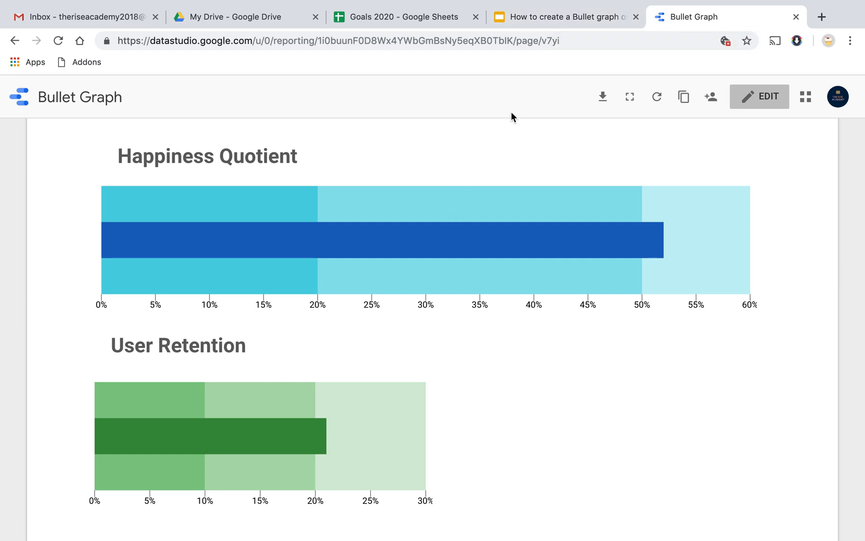